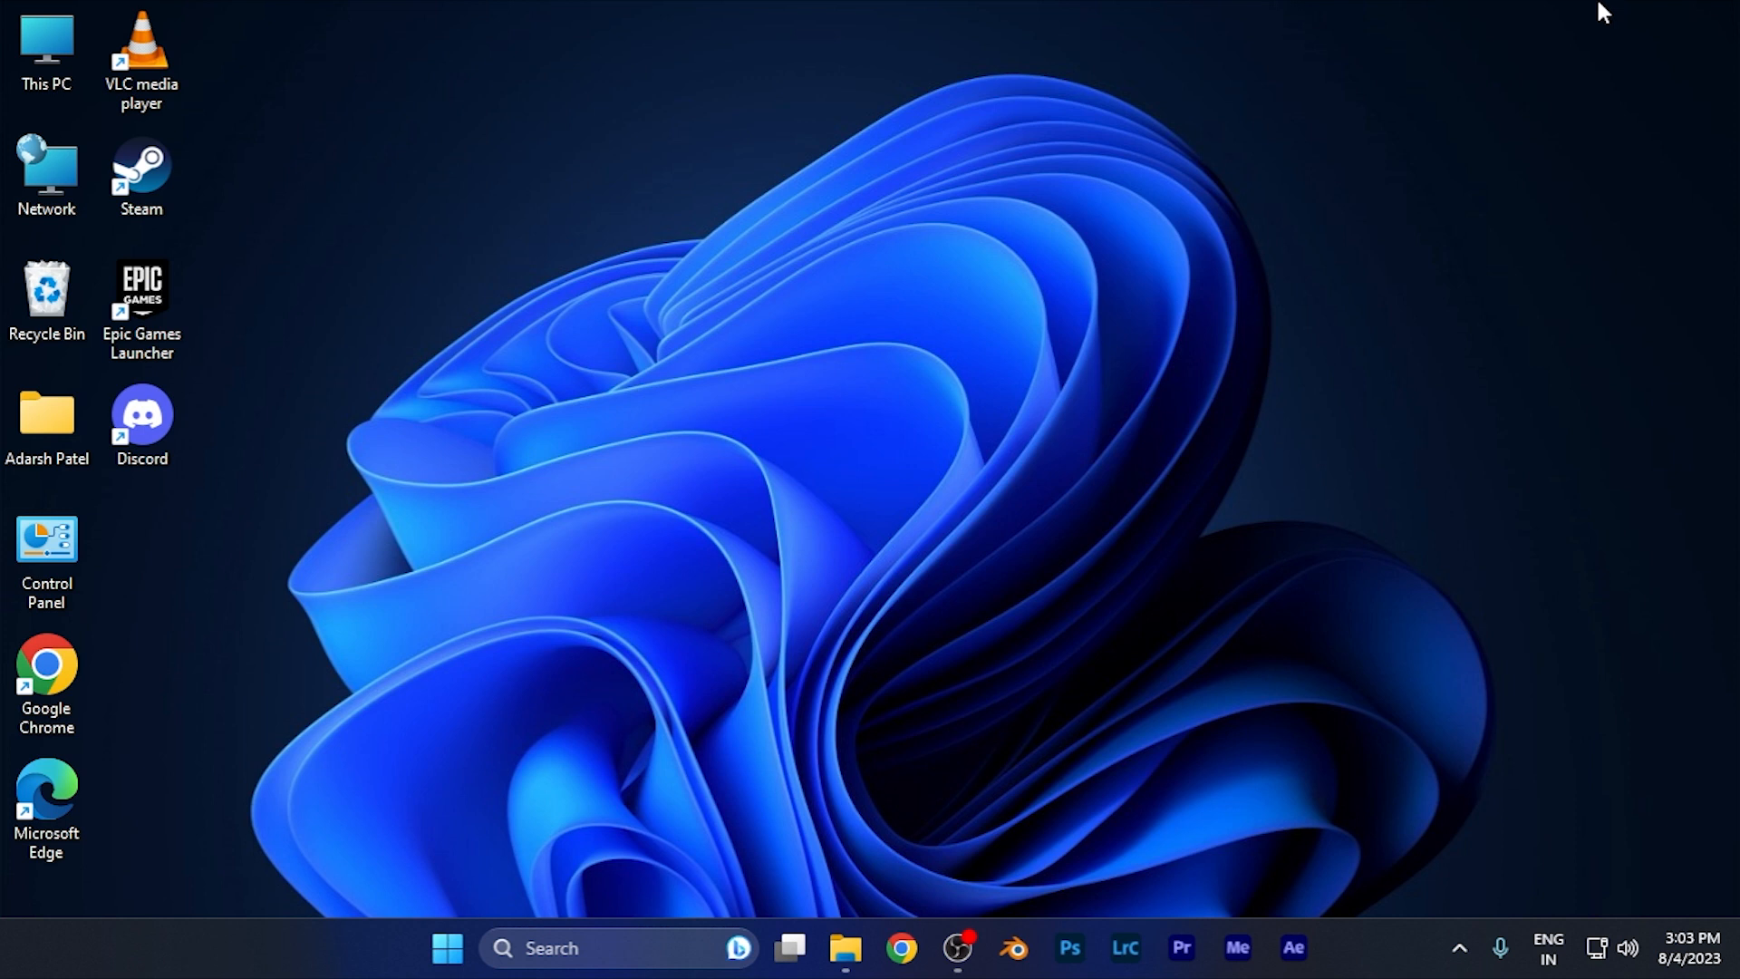
pyautogui.moveTo(1239, 310)
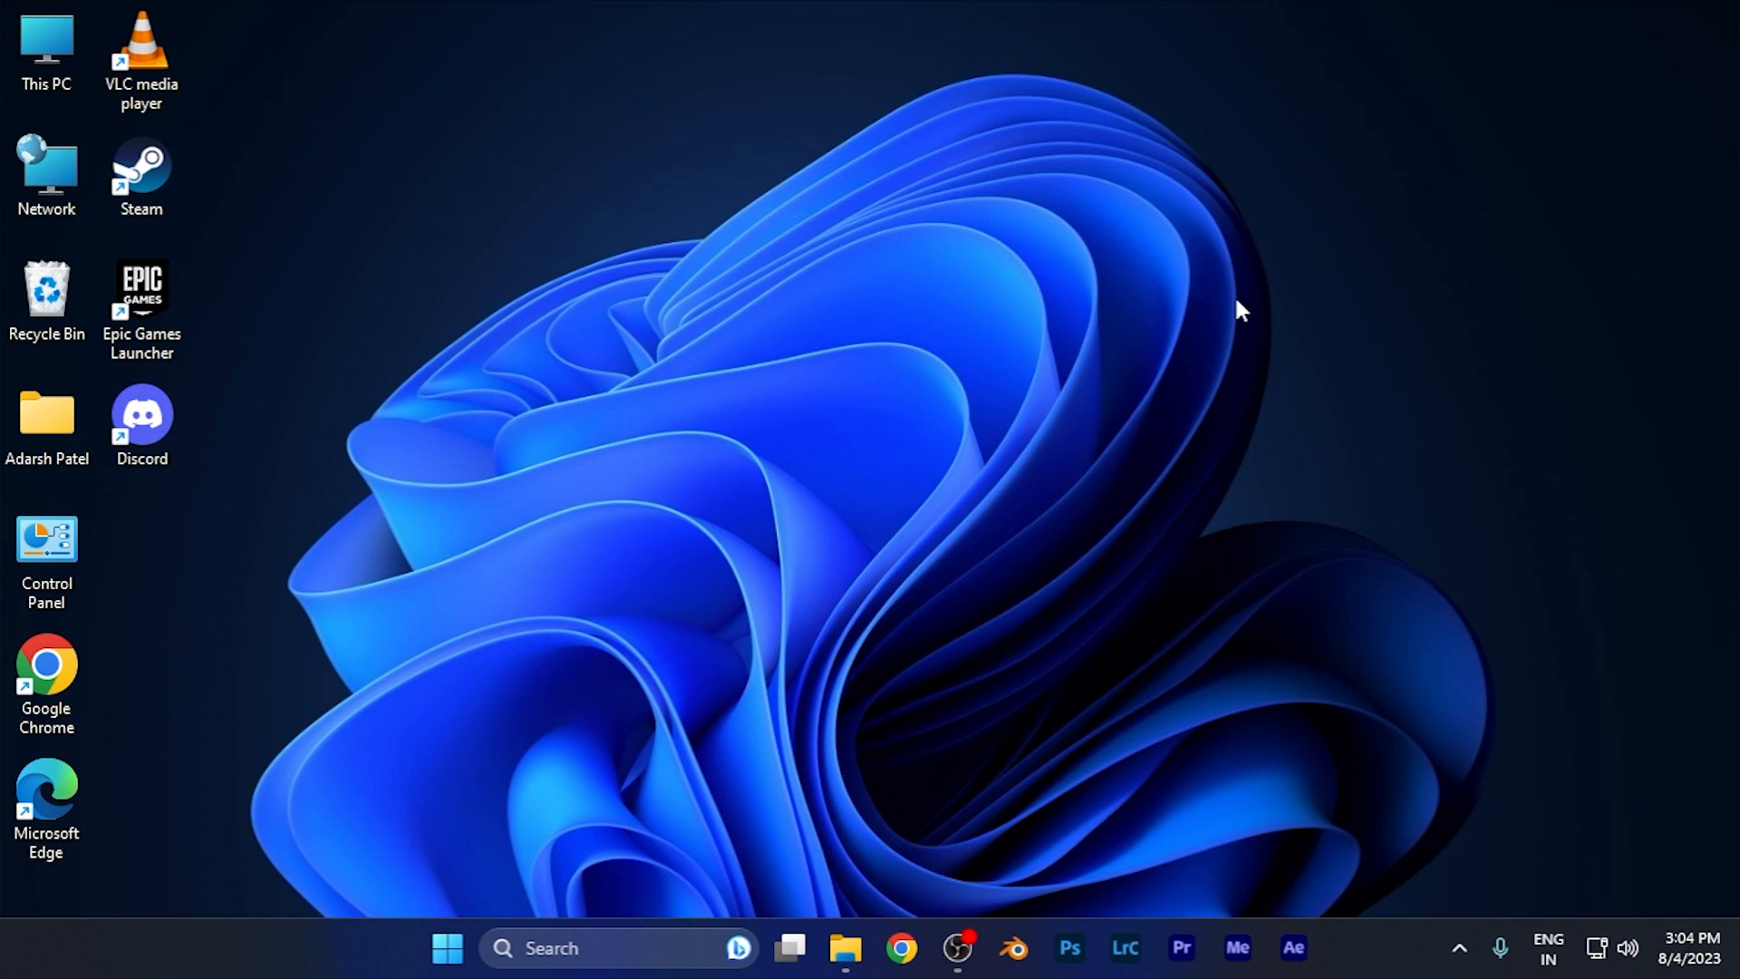
# Launch Discord from its desktop shortcut, landing on the Friends home page.
pyautogui.click(141, 423)
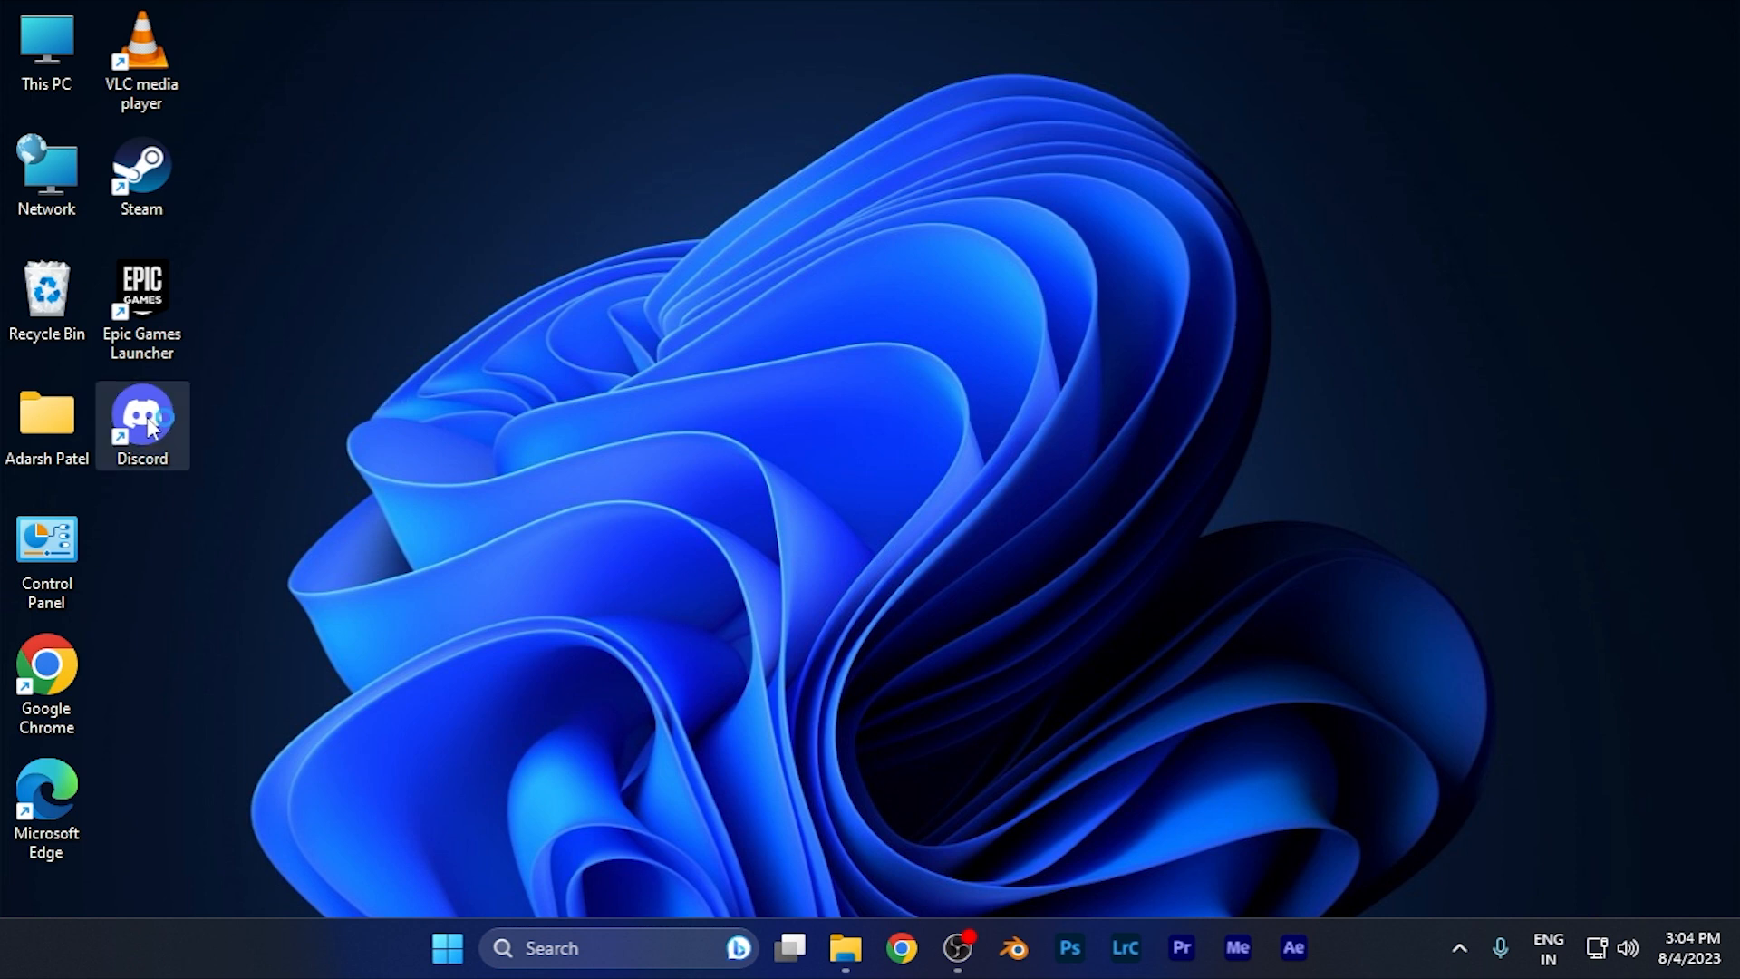
pyautogui.doubleClick(141, 425)
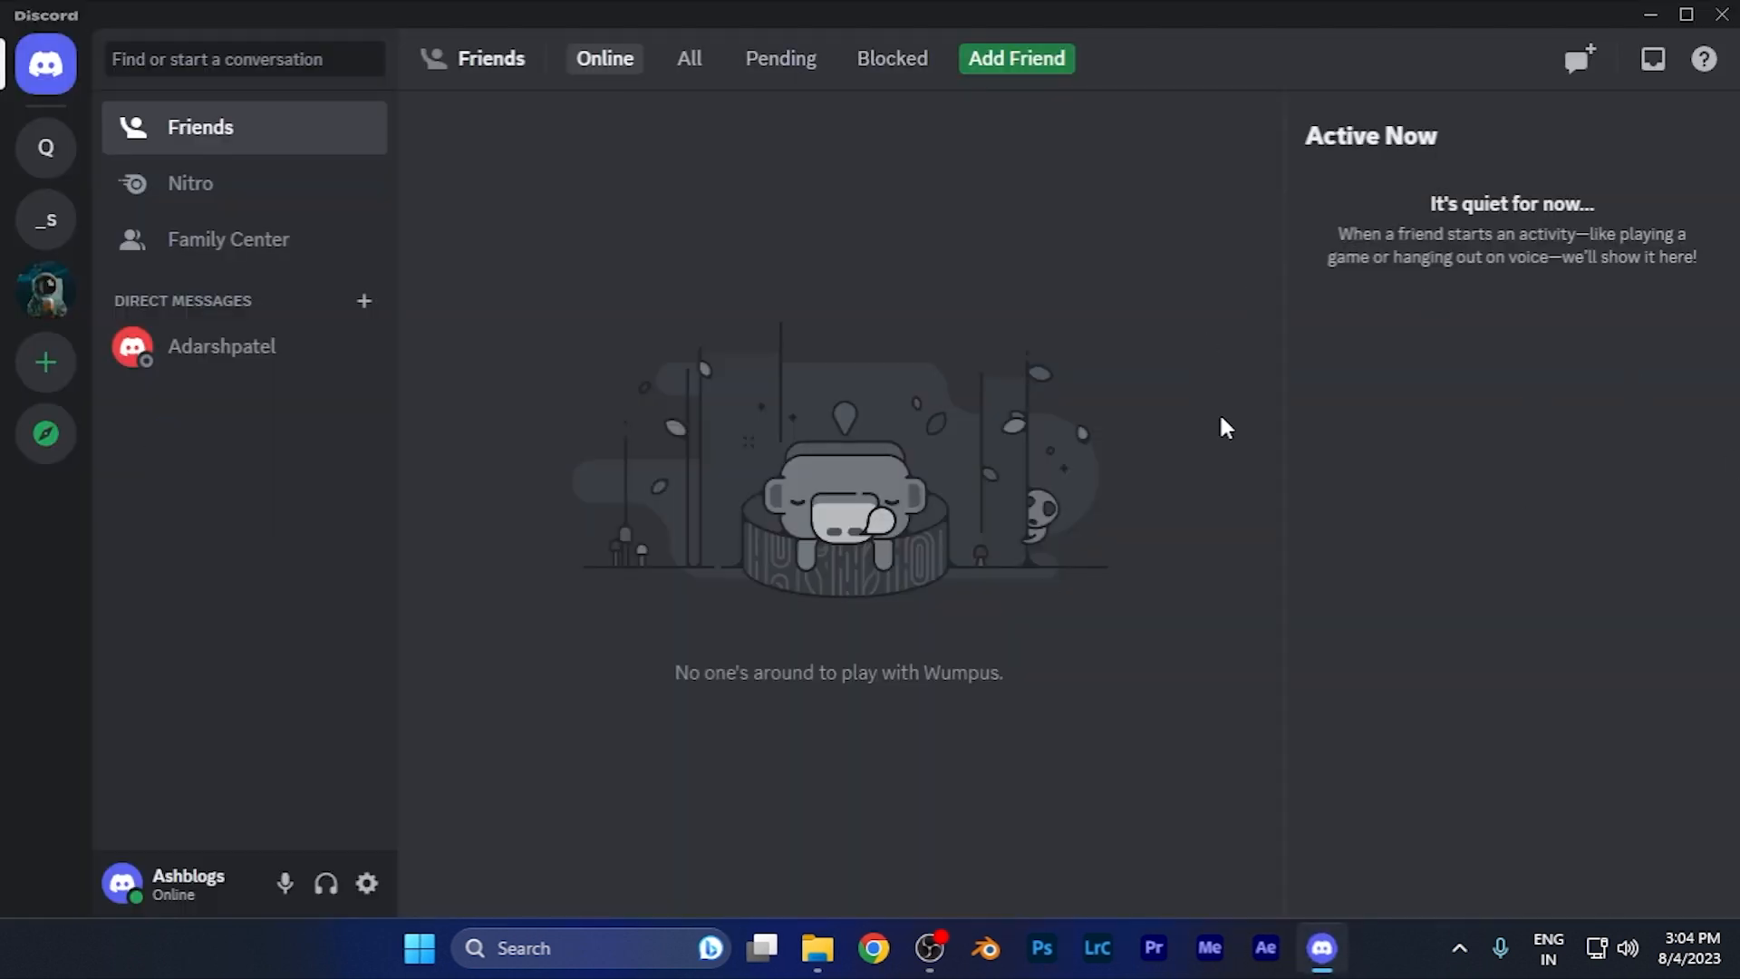
pyautogui.moveTo(343, 239)
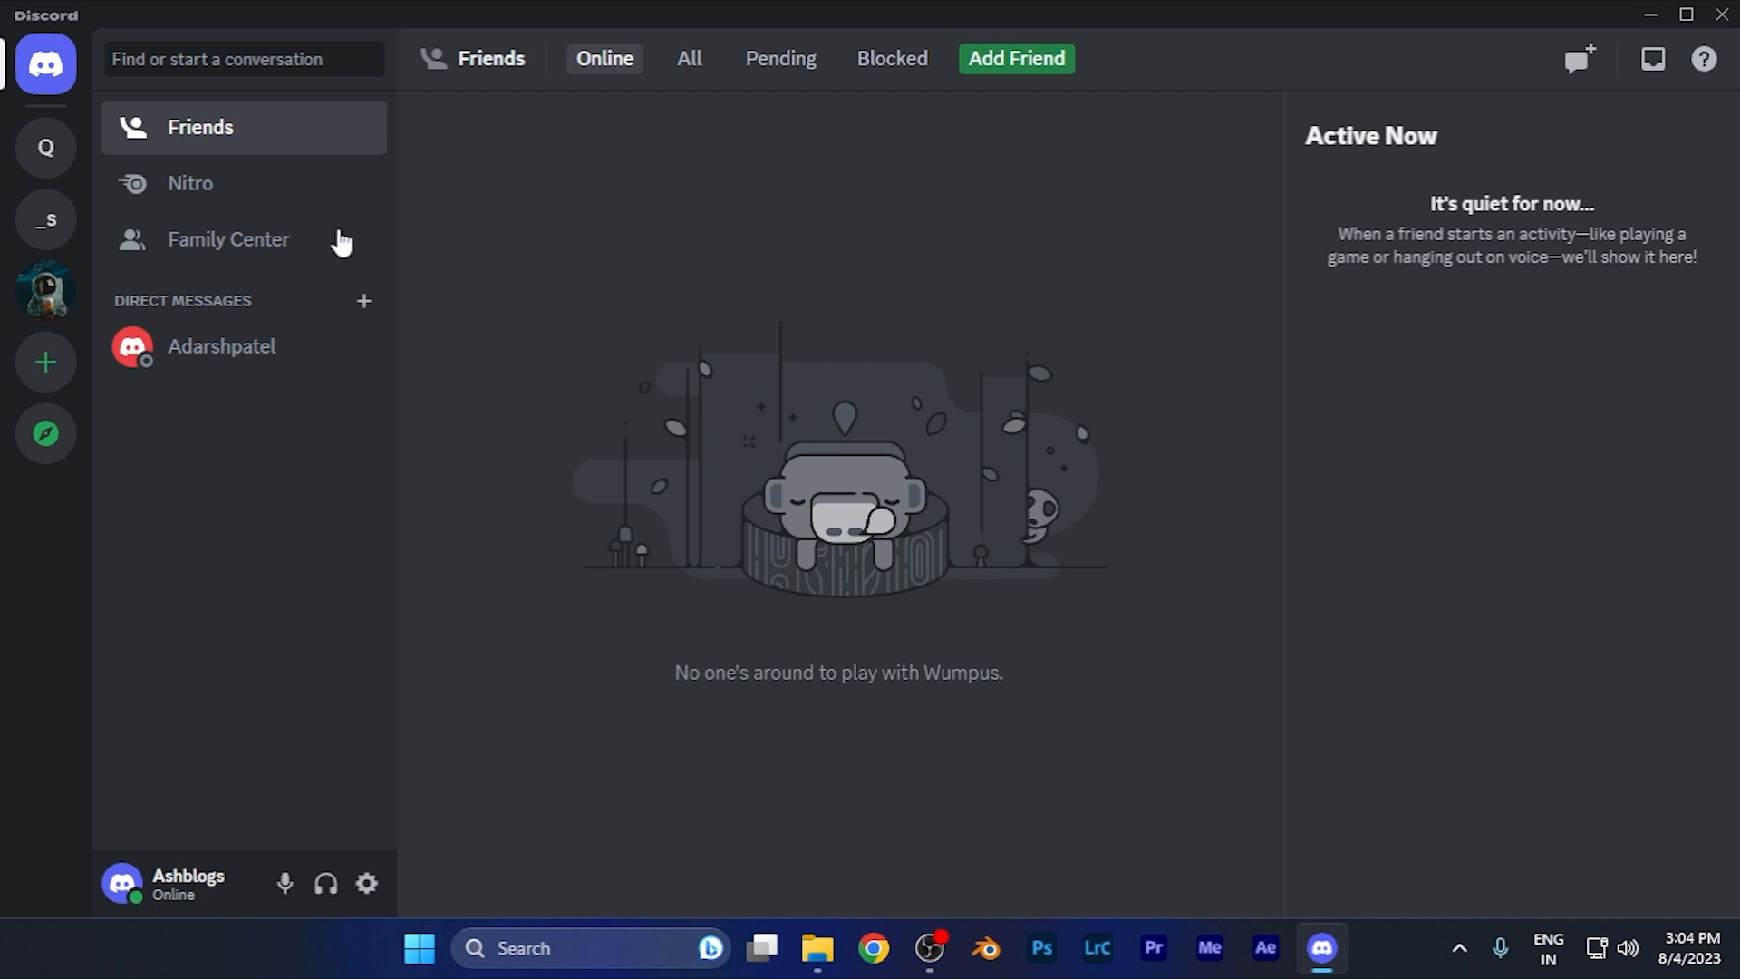
pyautogui.moveTo(399, 731)
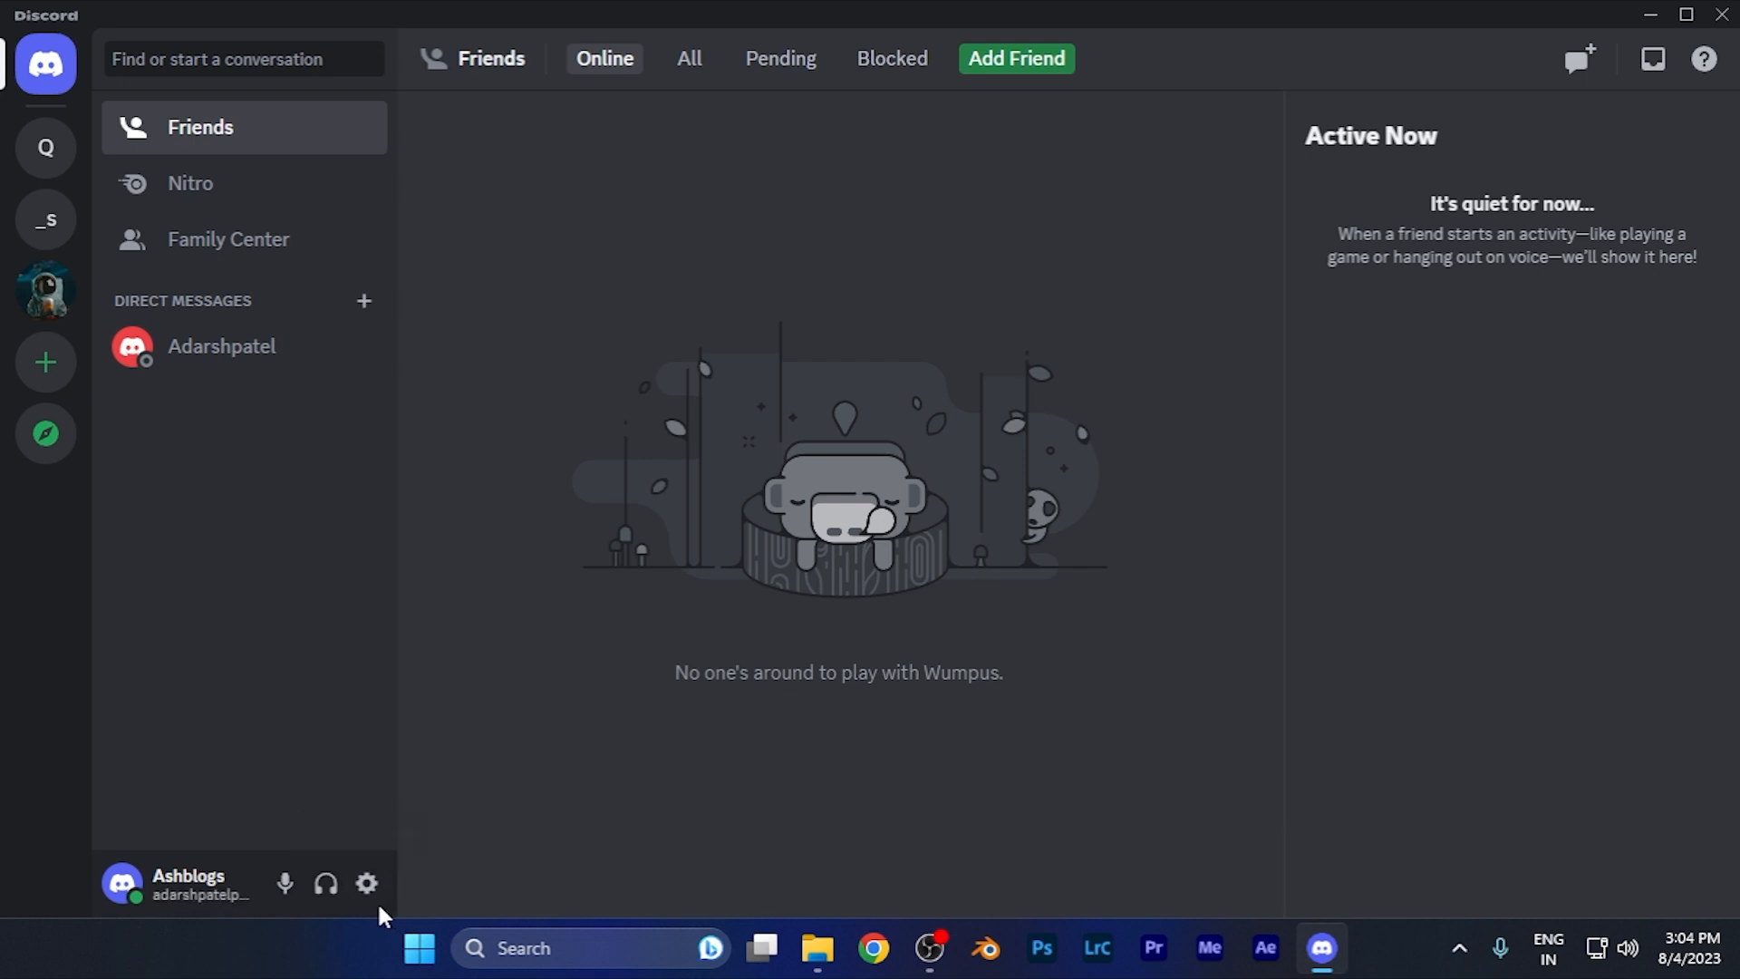
# Enter User Settings via the gear icon, arriving on My Account with the sidebar scrolled.
pyautogui.click(366, 883)
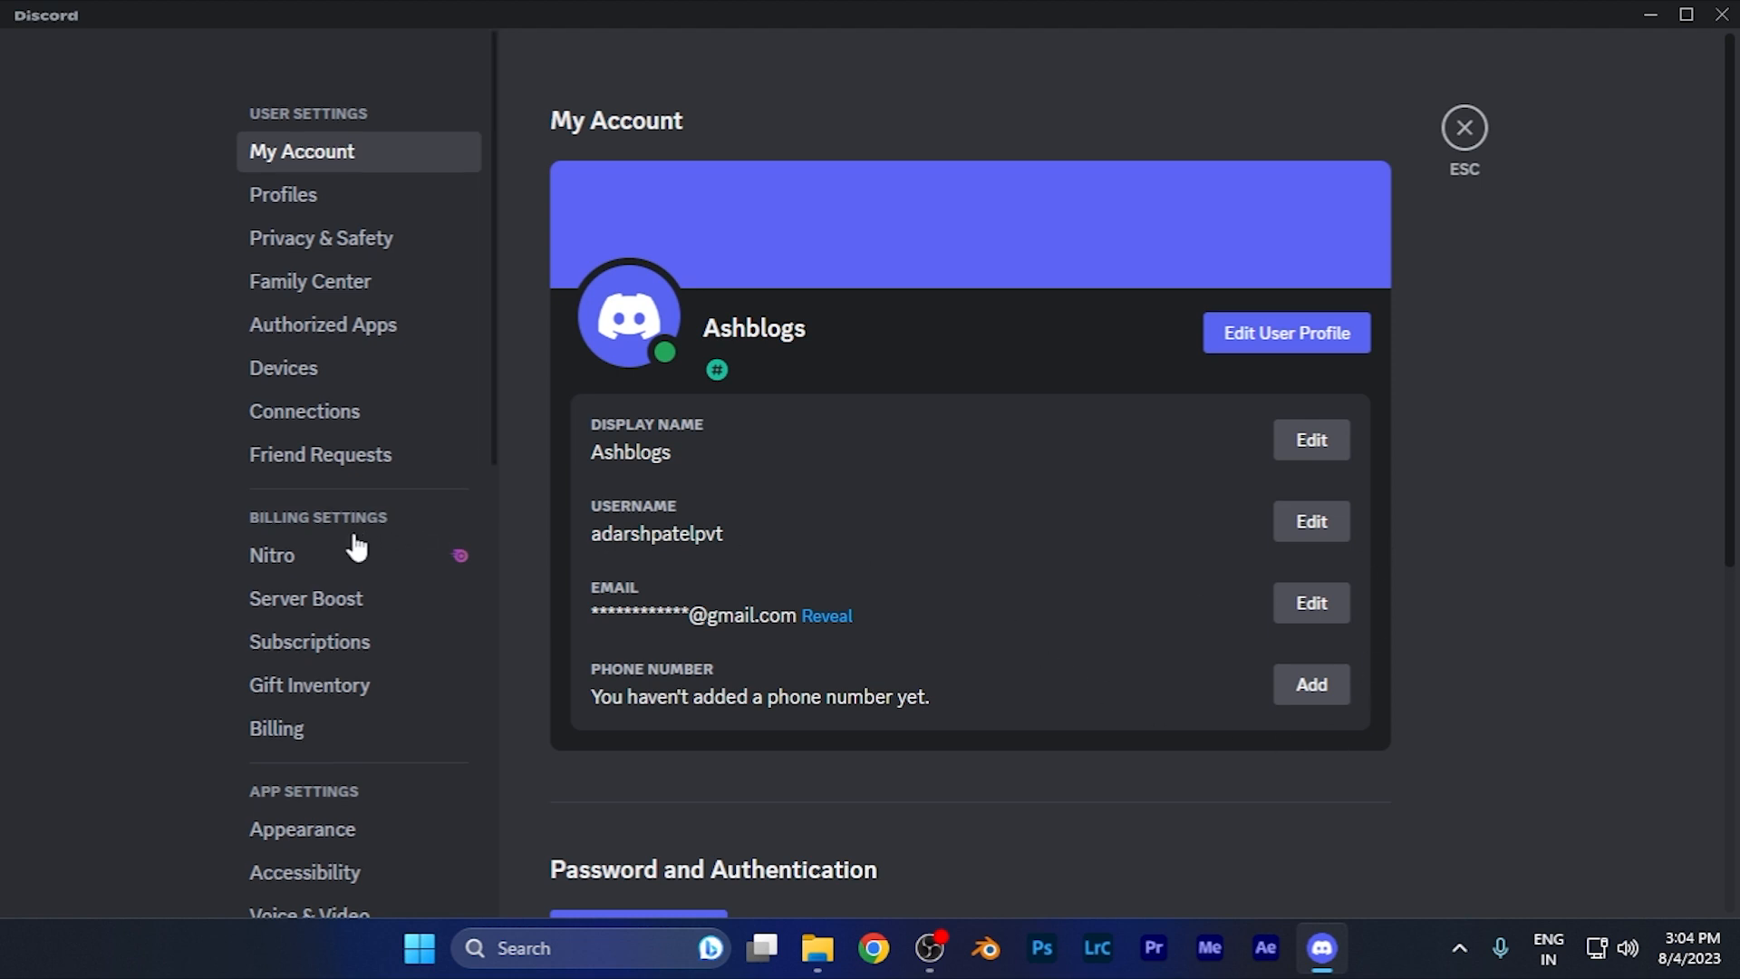
pyautogui.scroll(-3)
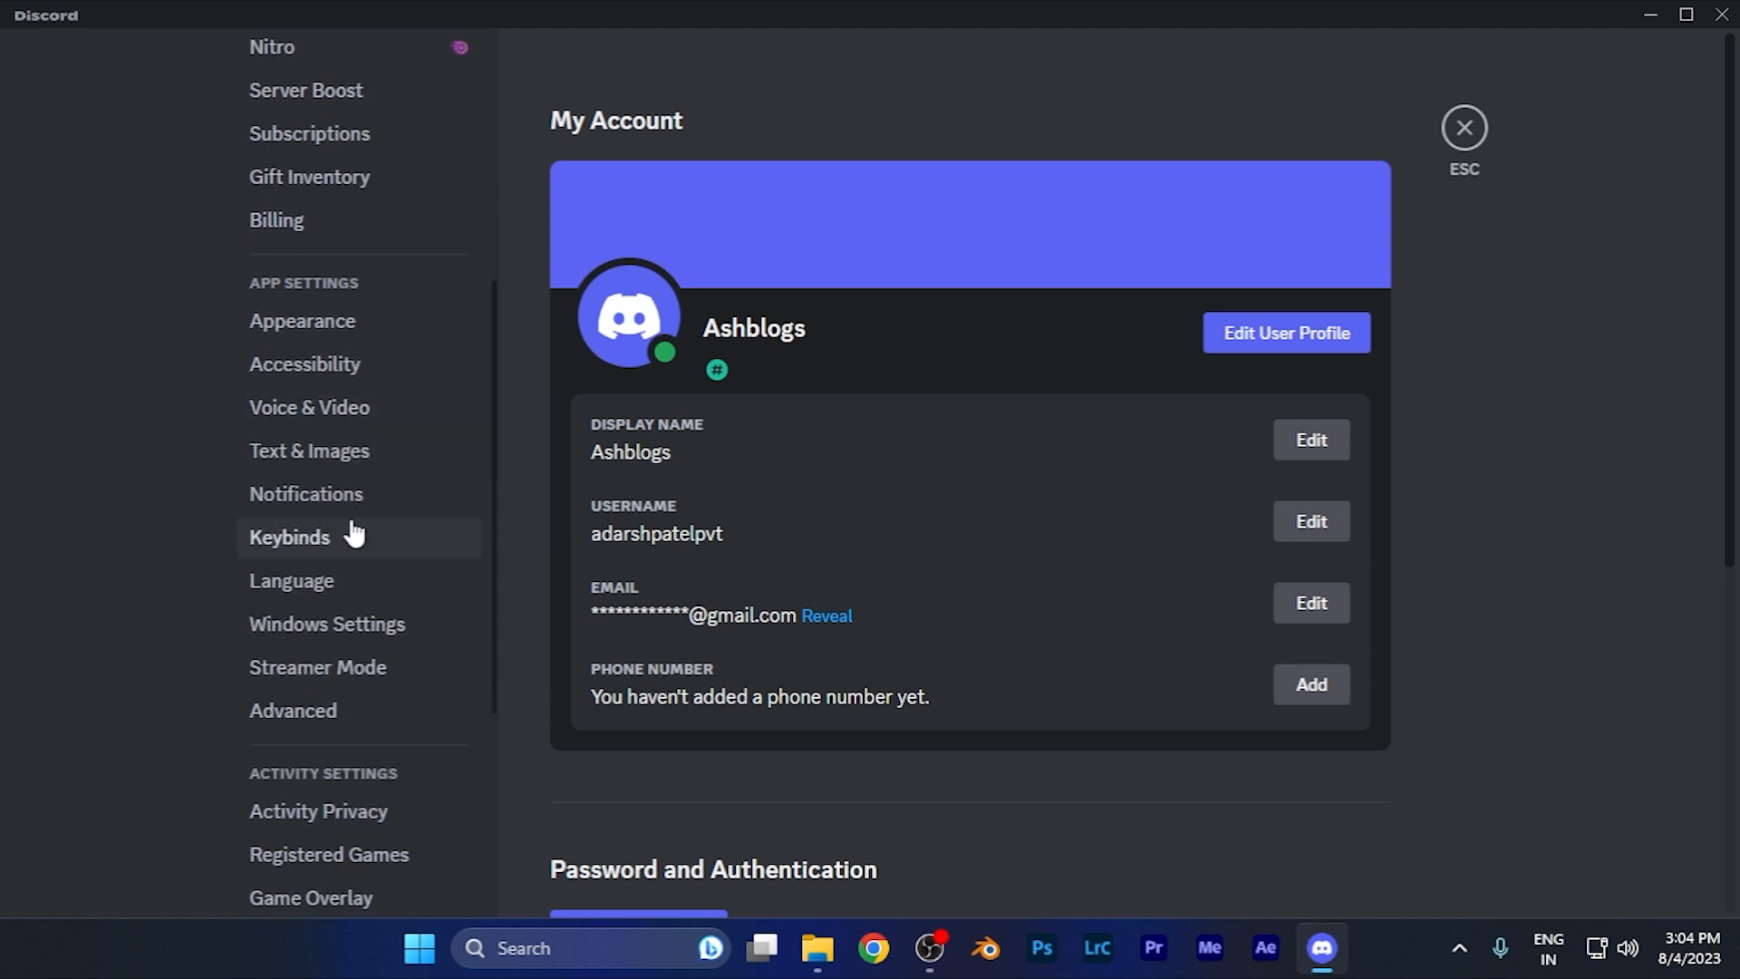
pyautogui.moveTo(304, 493)
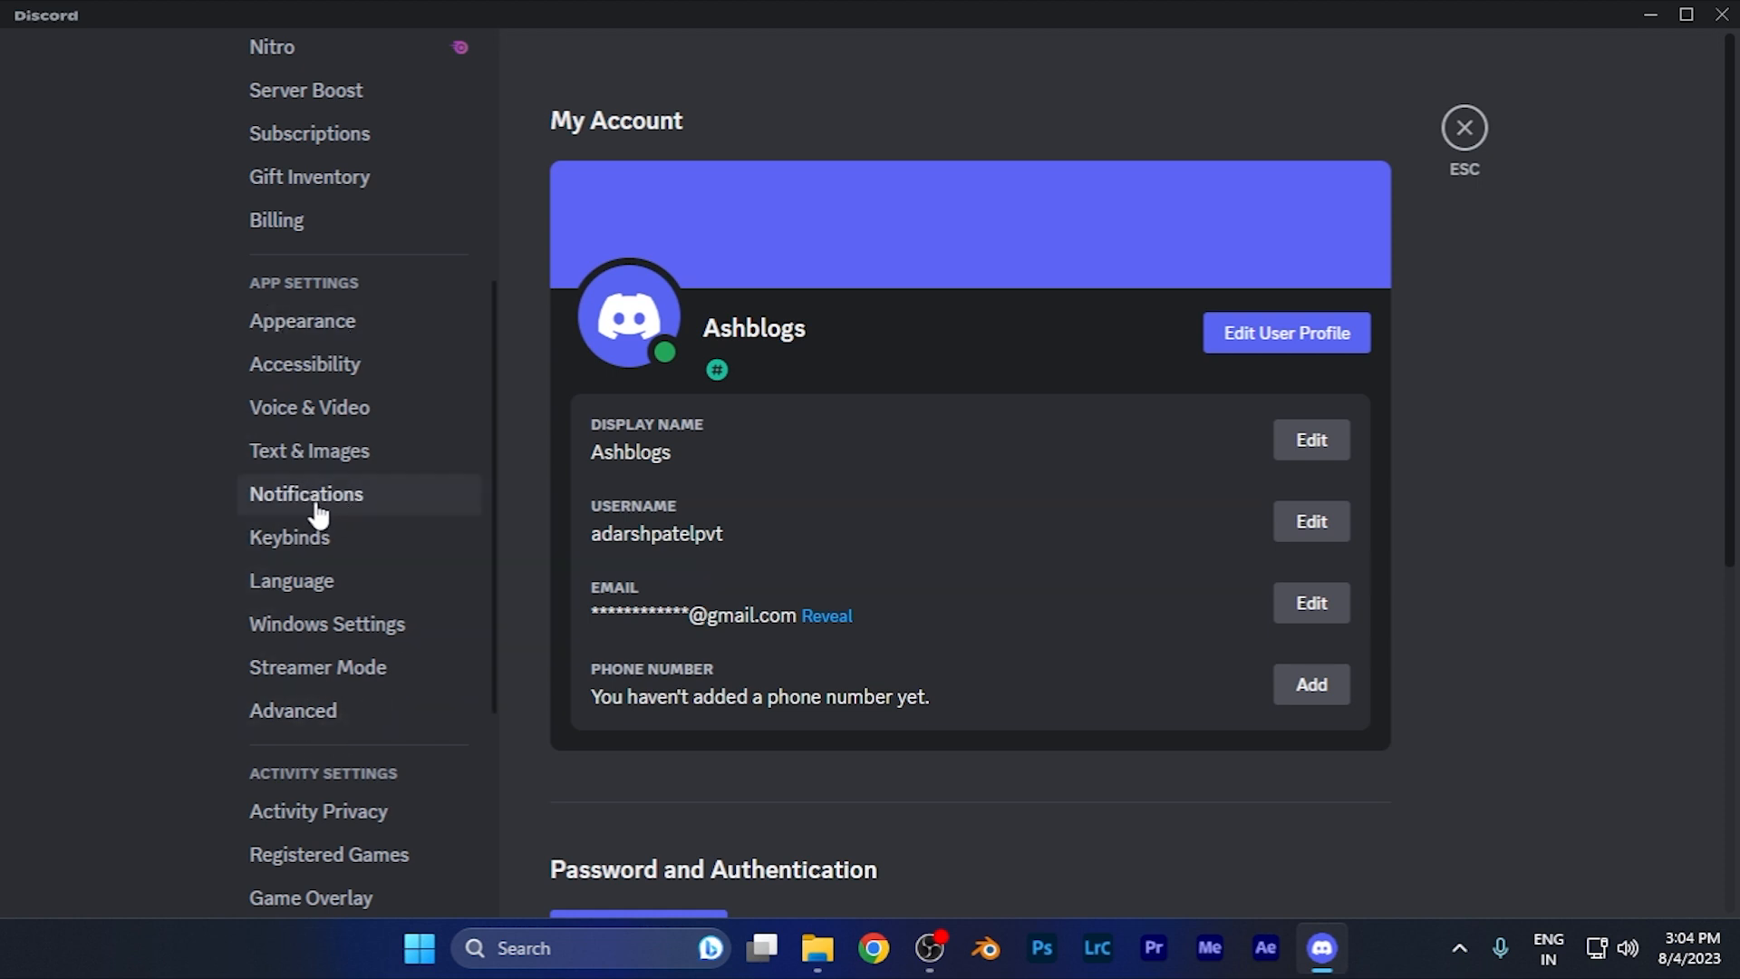
# Go to the Notifications page under App Settings and scroll down toward its Sounds section.
pyautogui.click(306, 493)
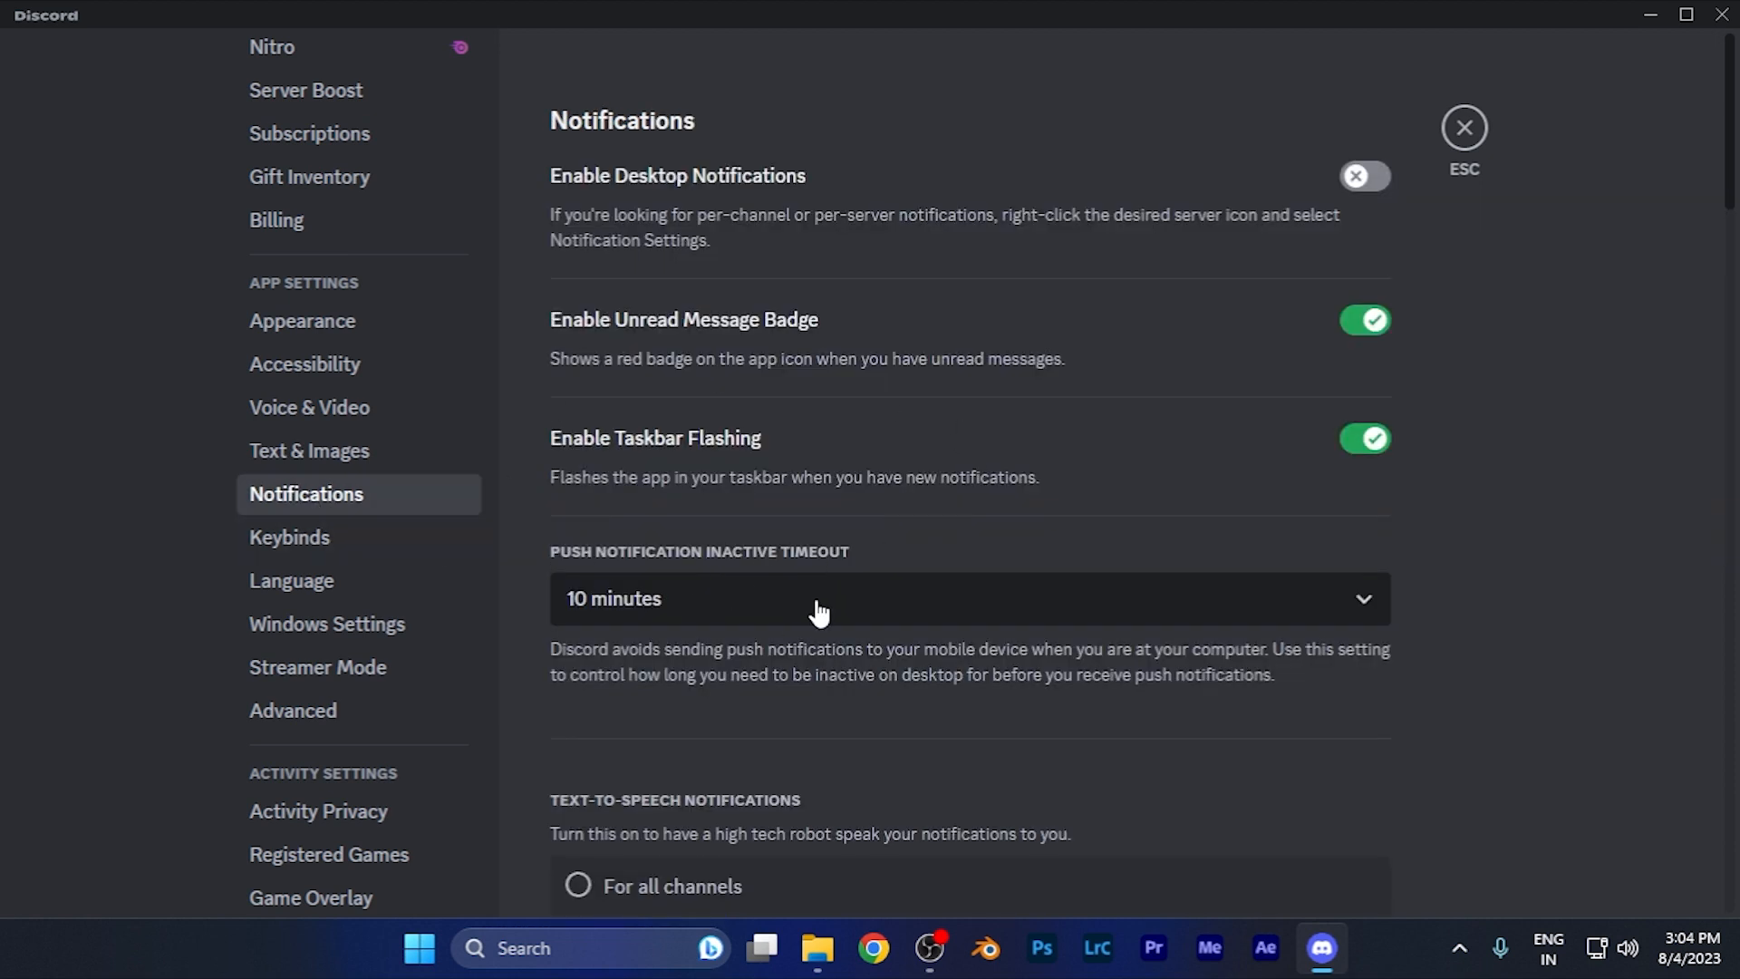
pyautogui.moveTo(1124, 599)
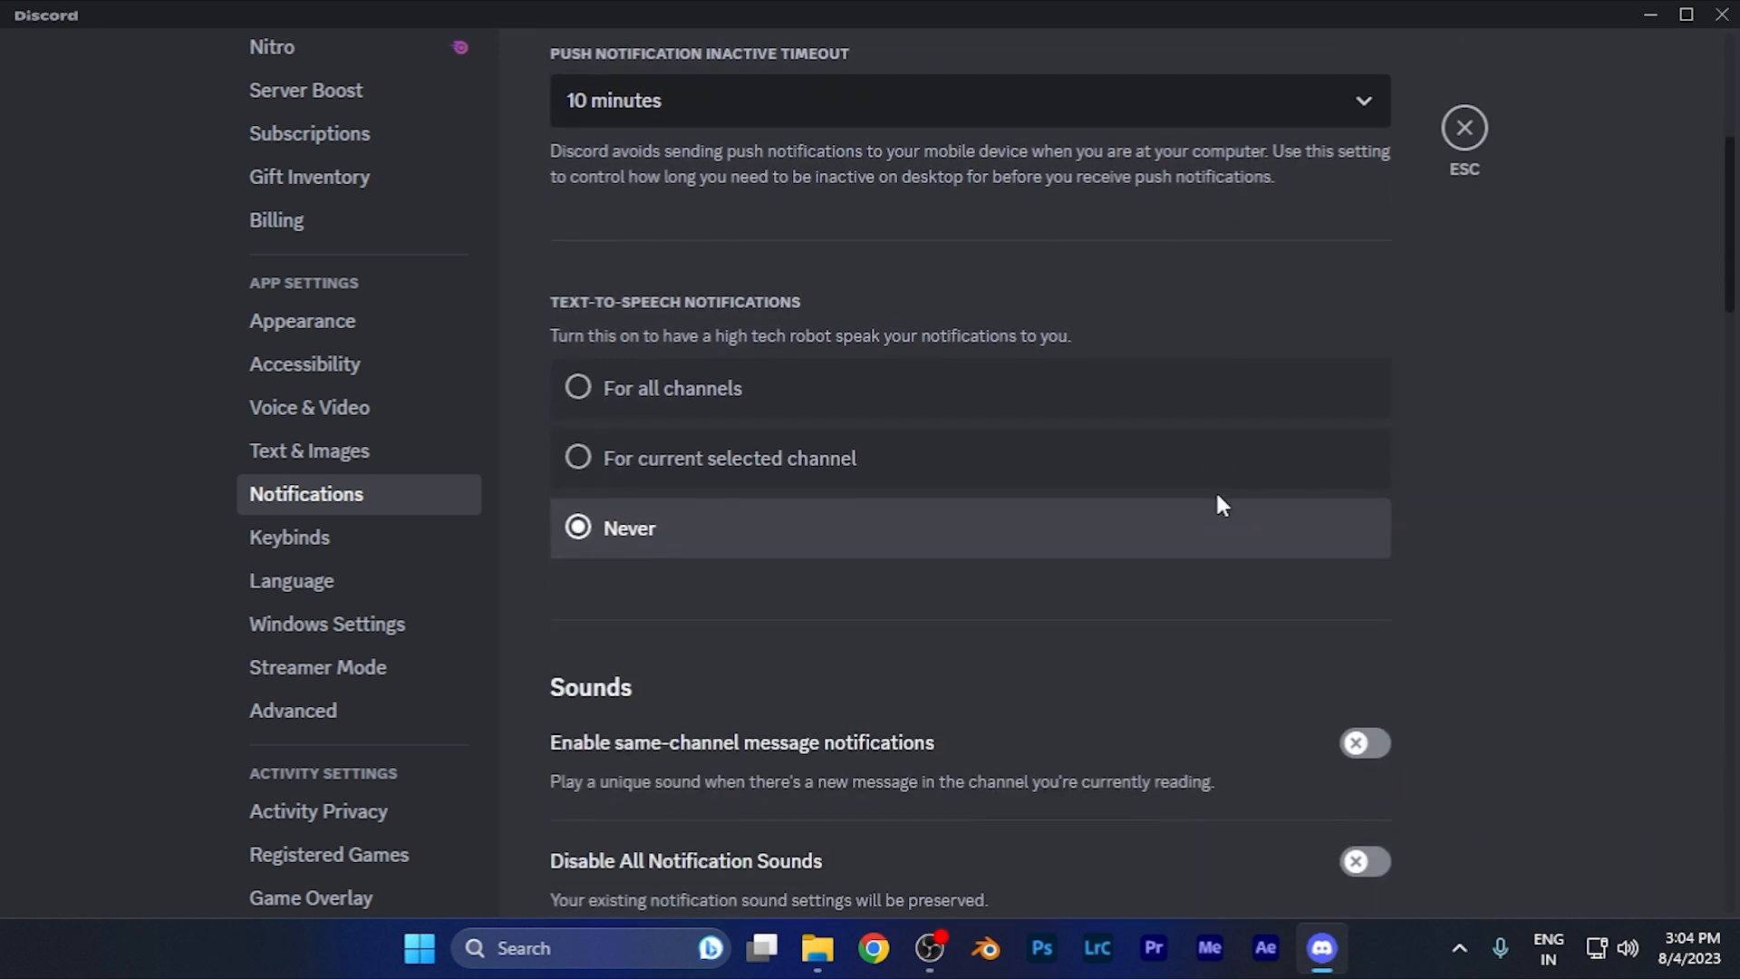
pyautogui.scroll(-3)
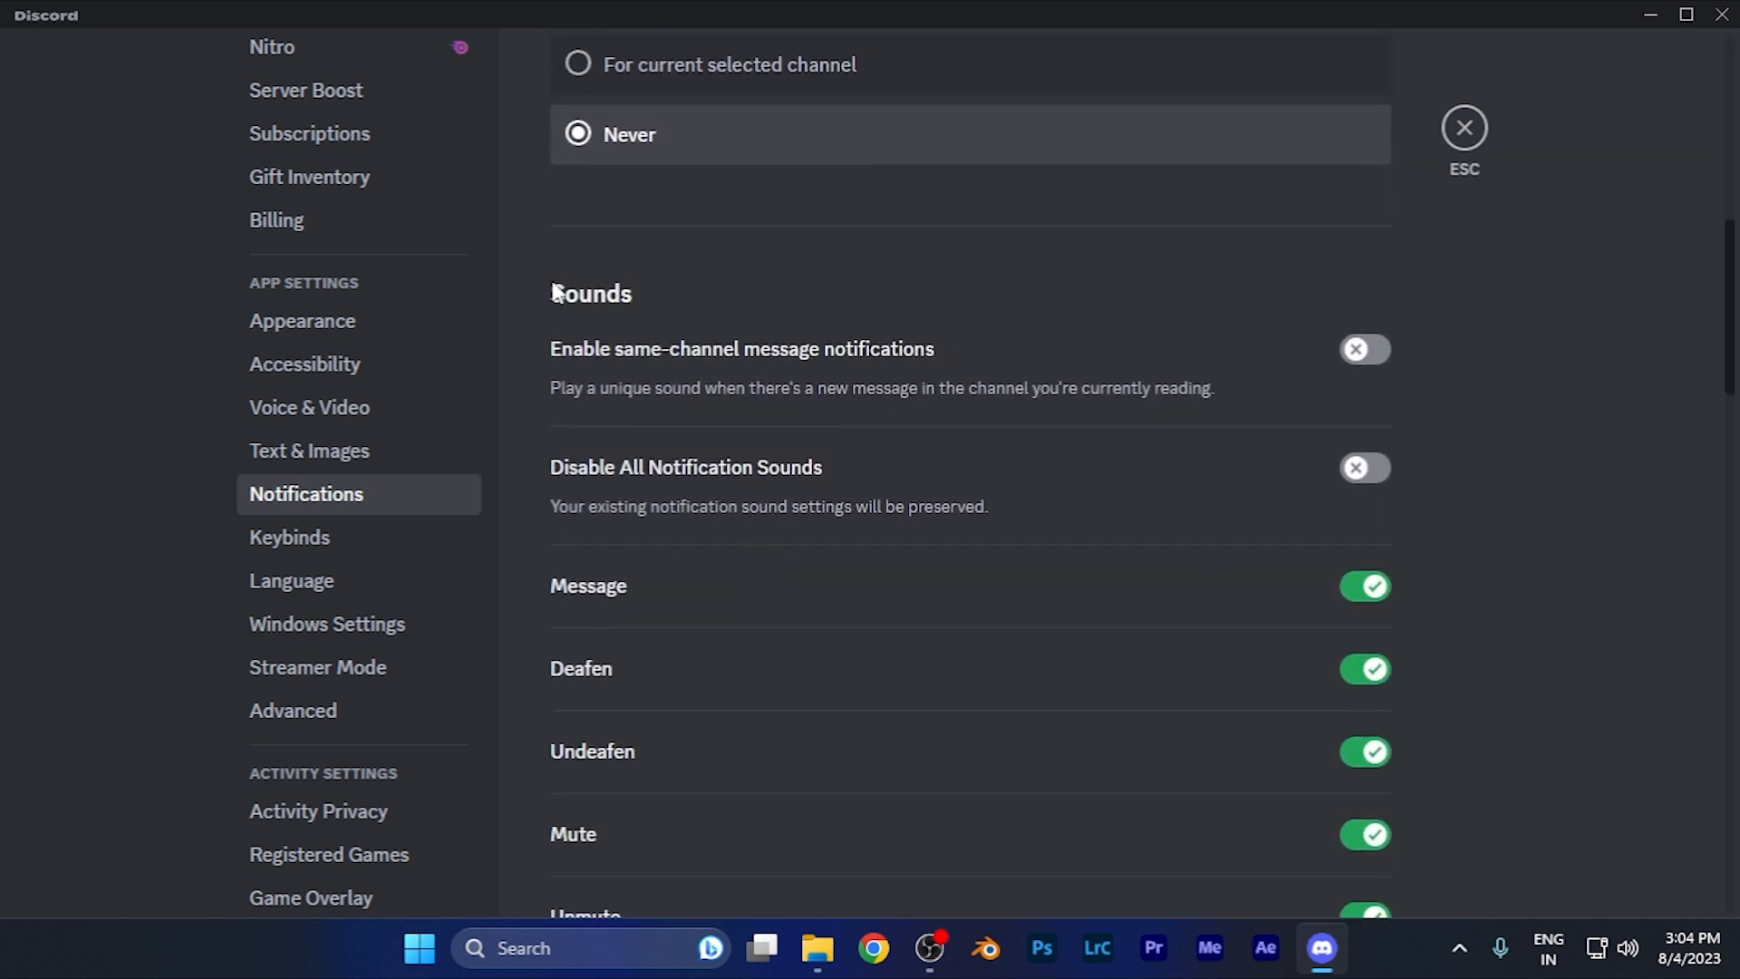
pyautogui.scroll(-3)
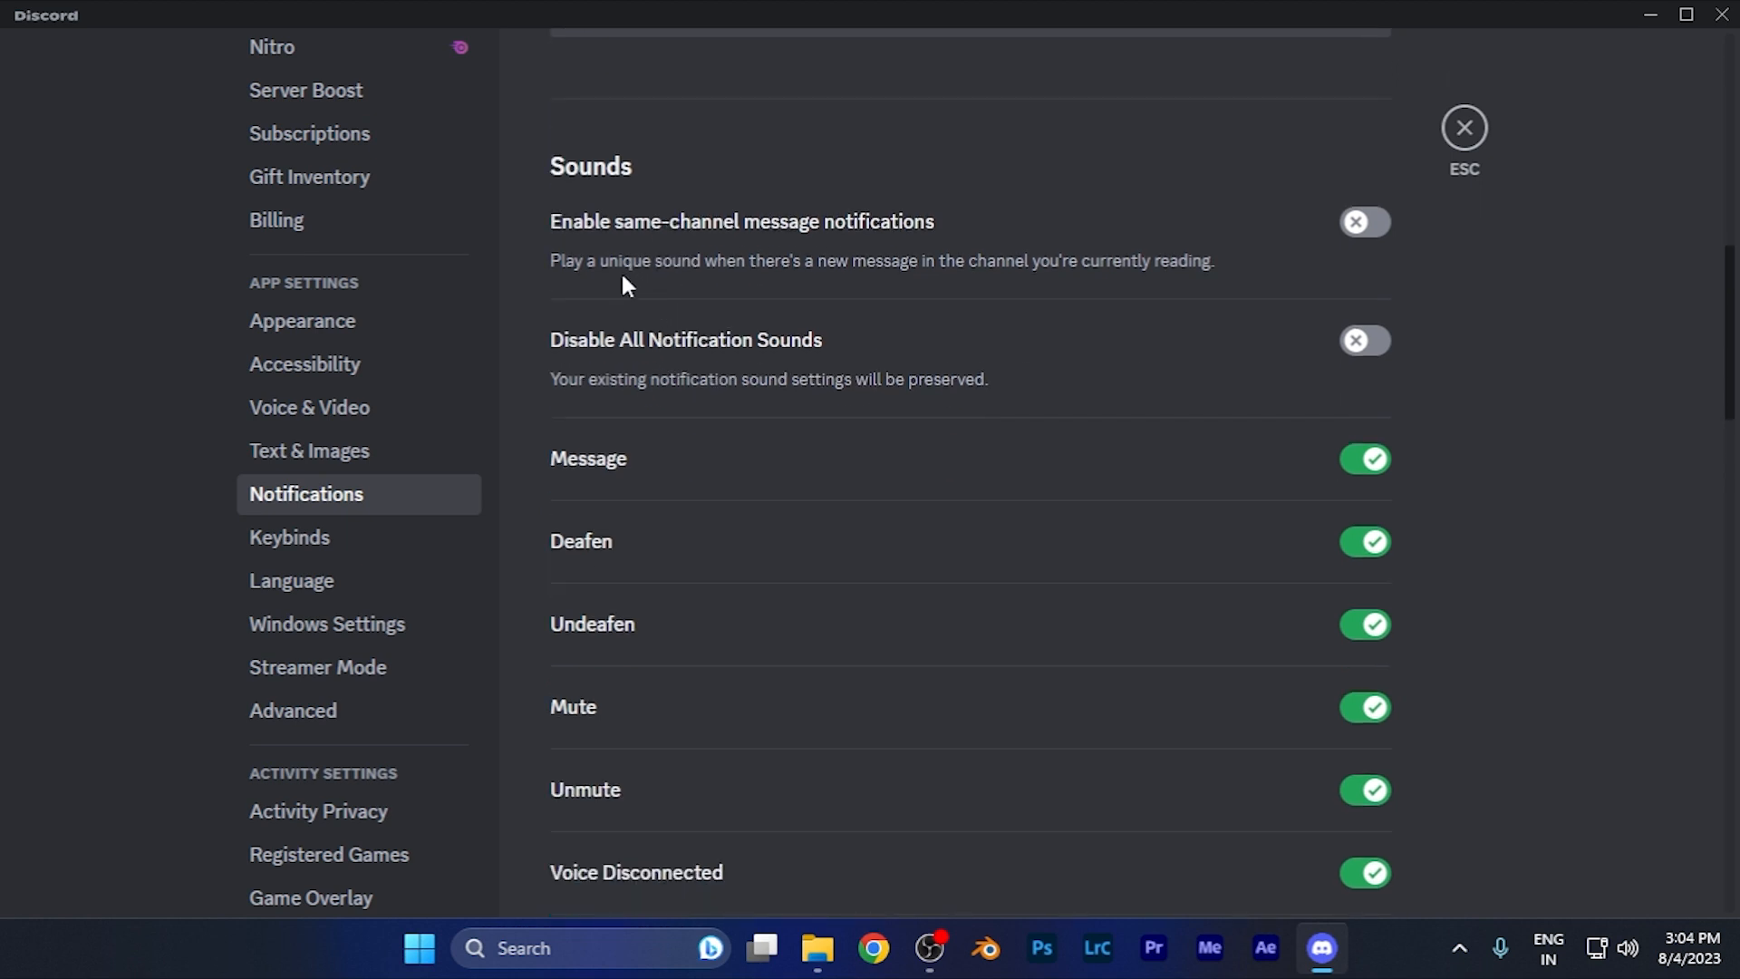
pyautogui.moveTo(649, 355)
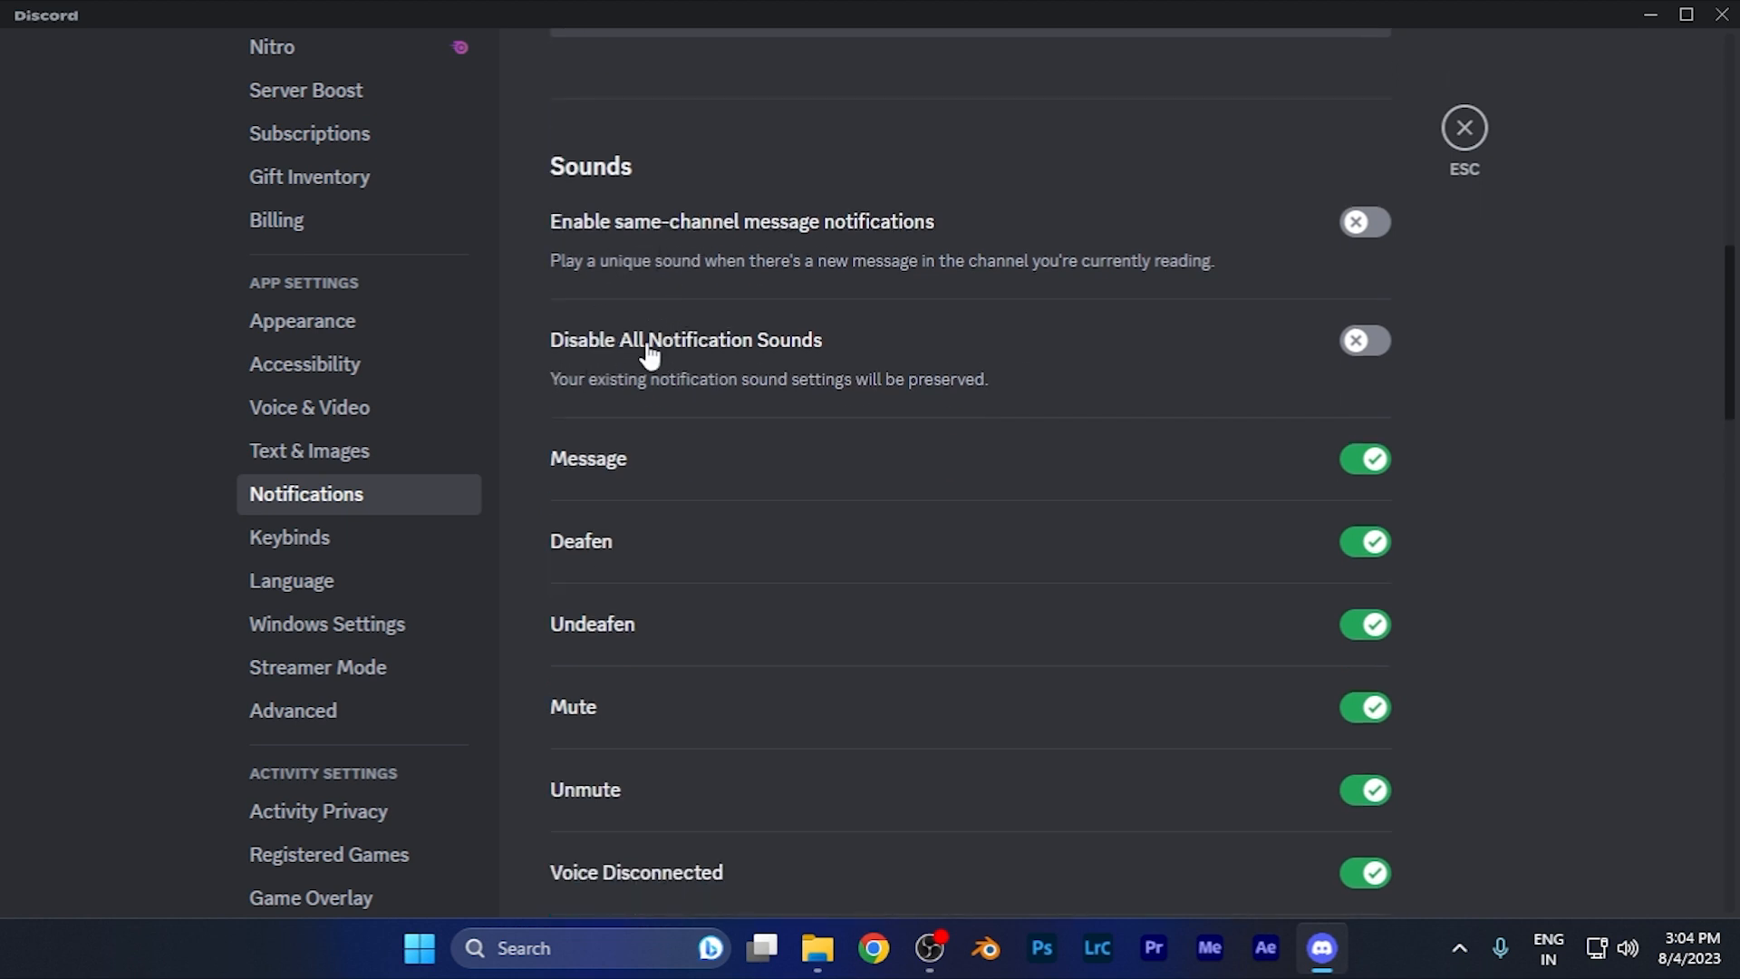
pyautogui.moveTo(722, 359)
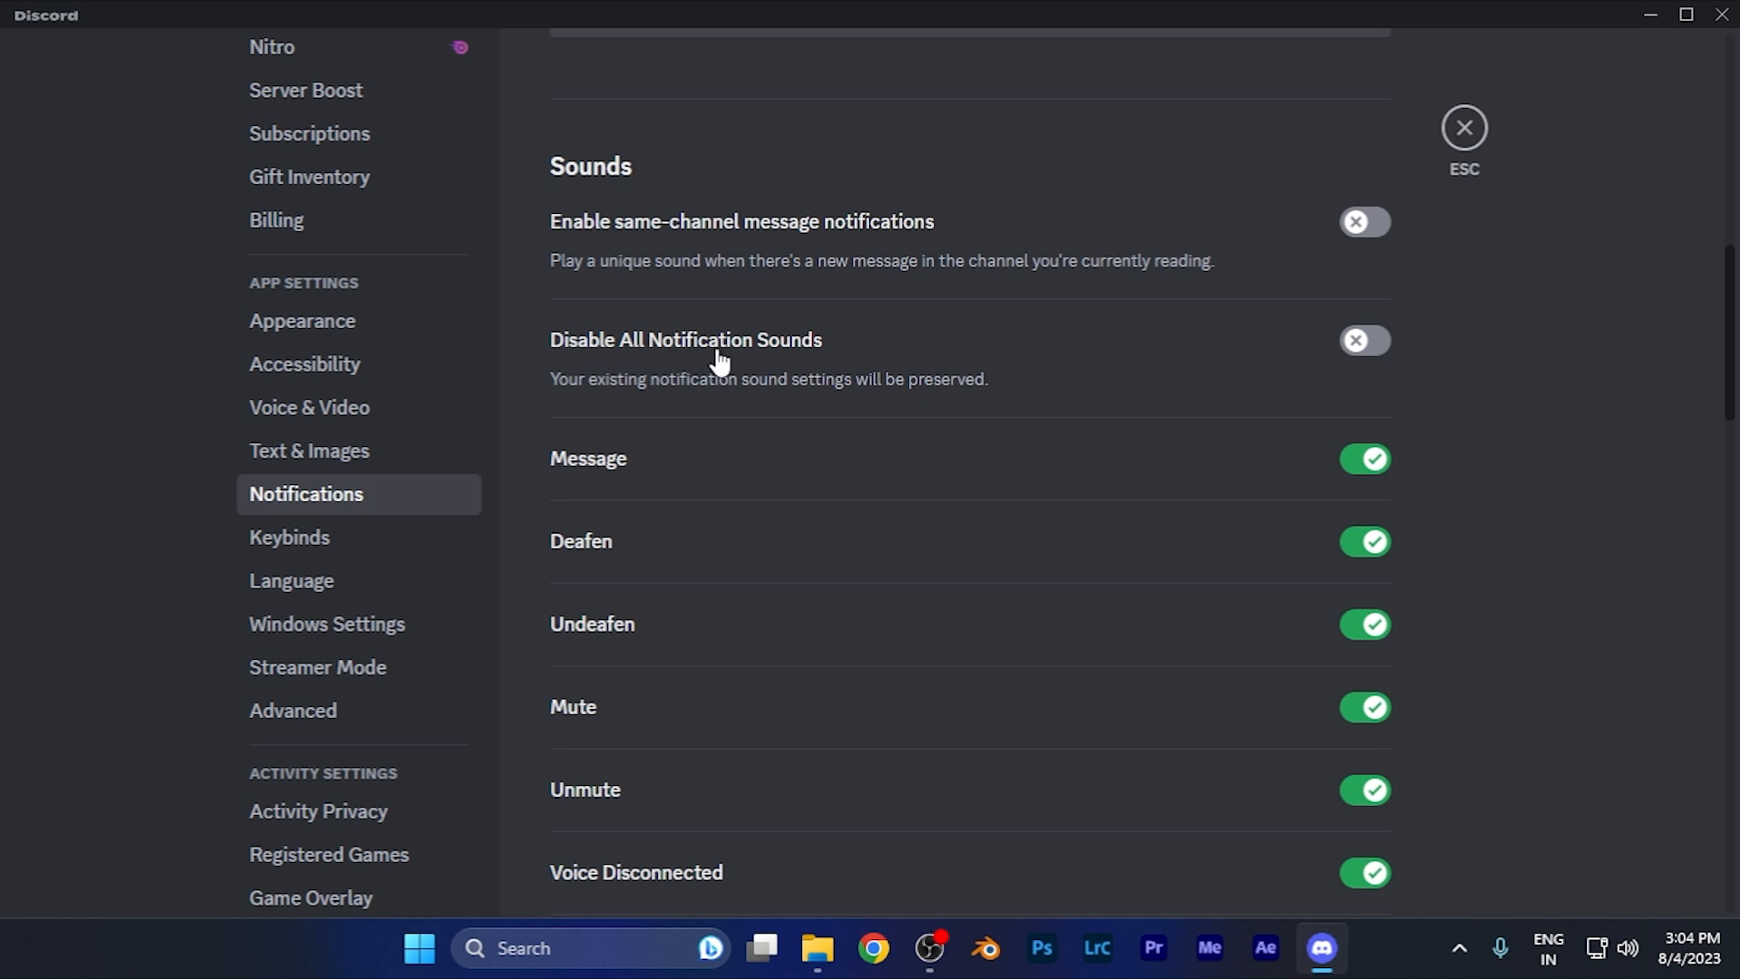
pyautogui.moveTo(1373, 353)
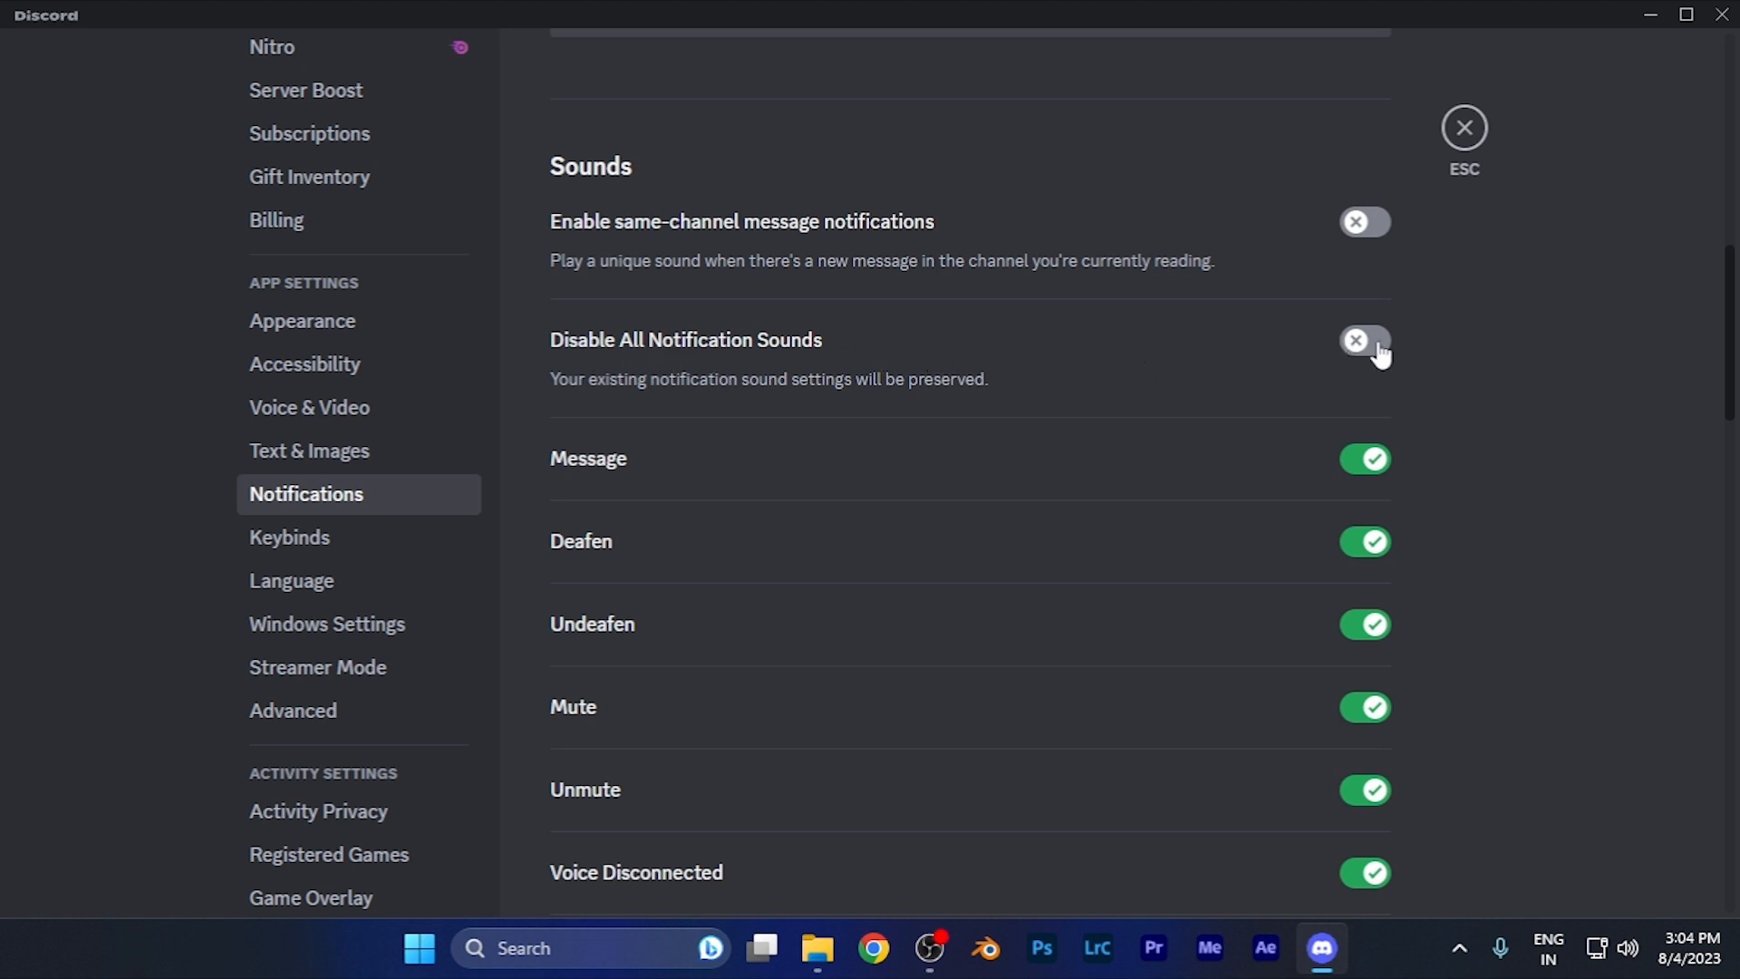
# Turn on the Disable All Notification Sounds toggle in the Sounds section.
pyautogui.scroll(-3)
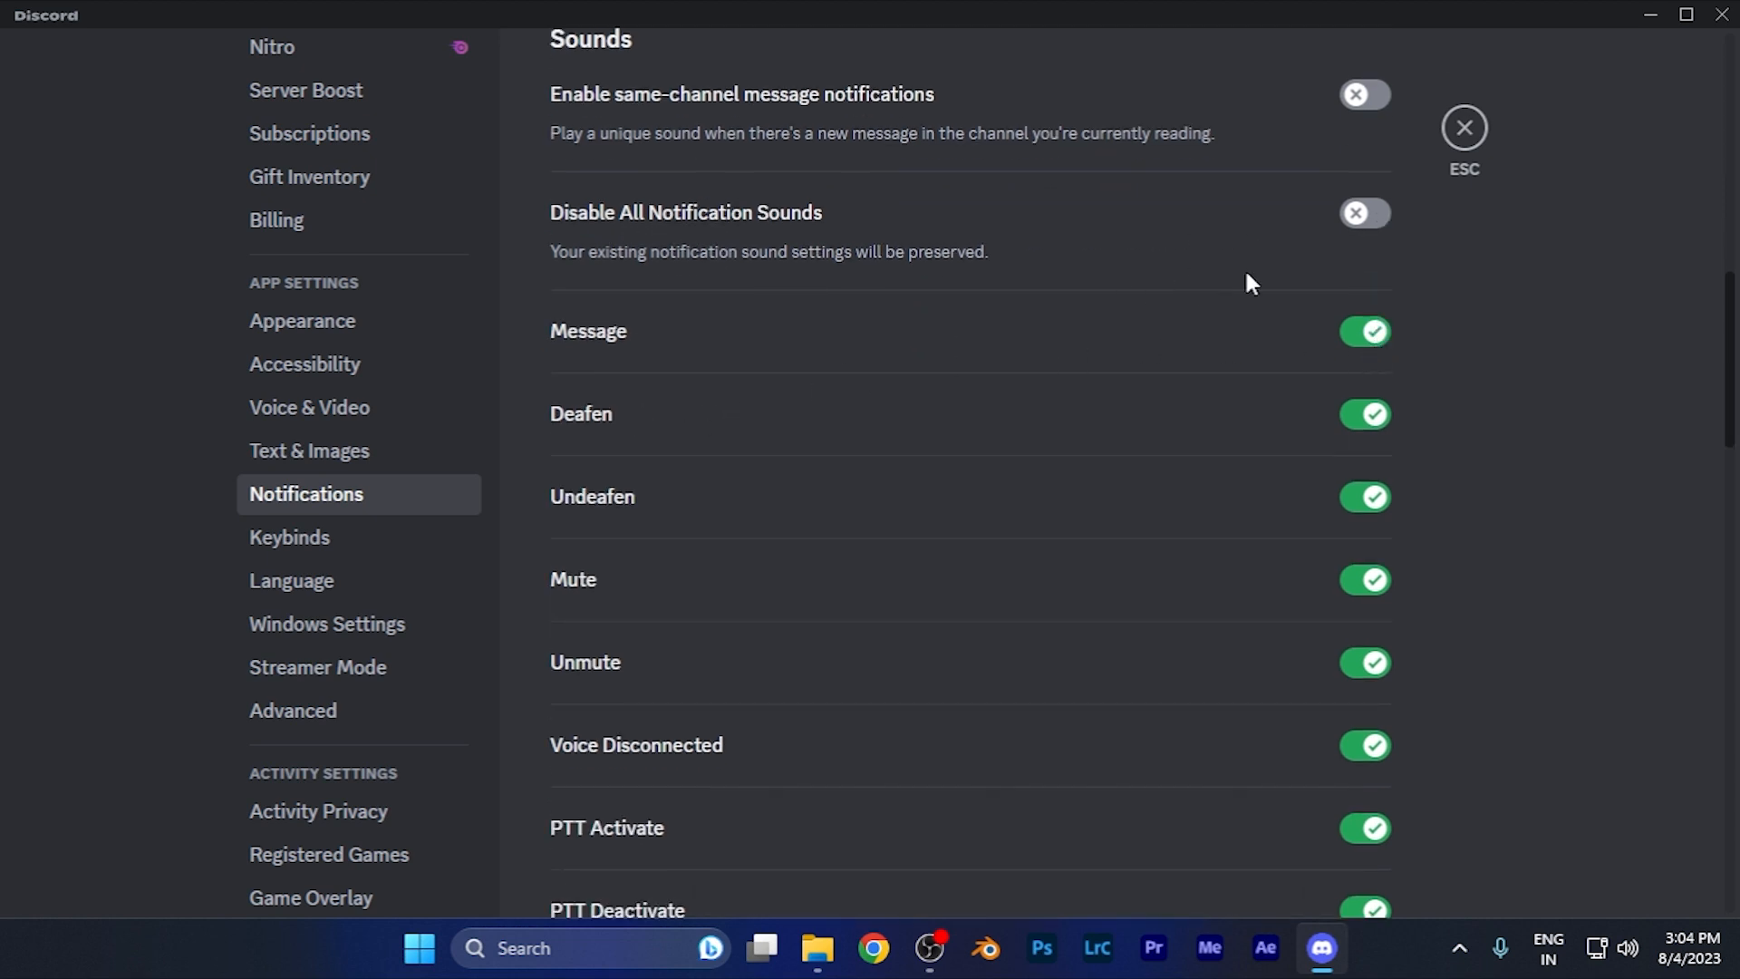
pyautogui.moveTo(1217, 310)
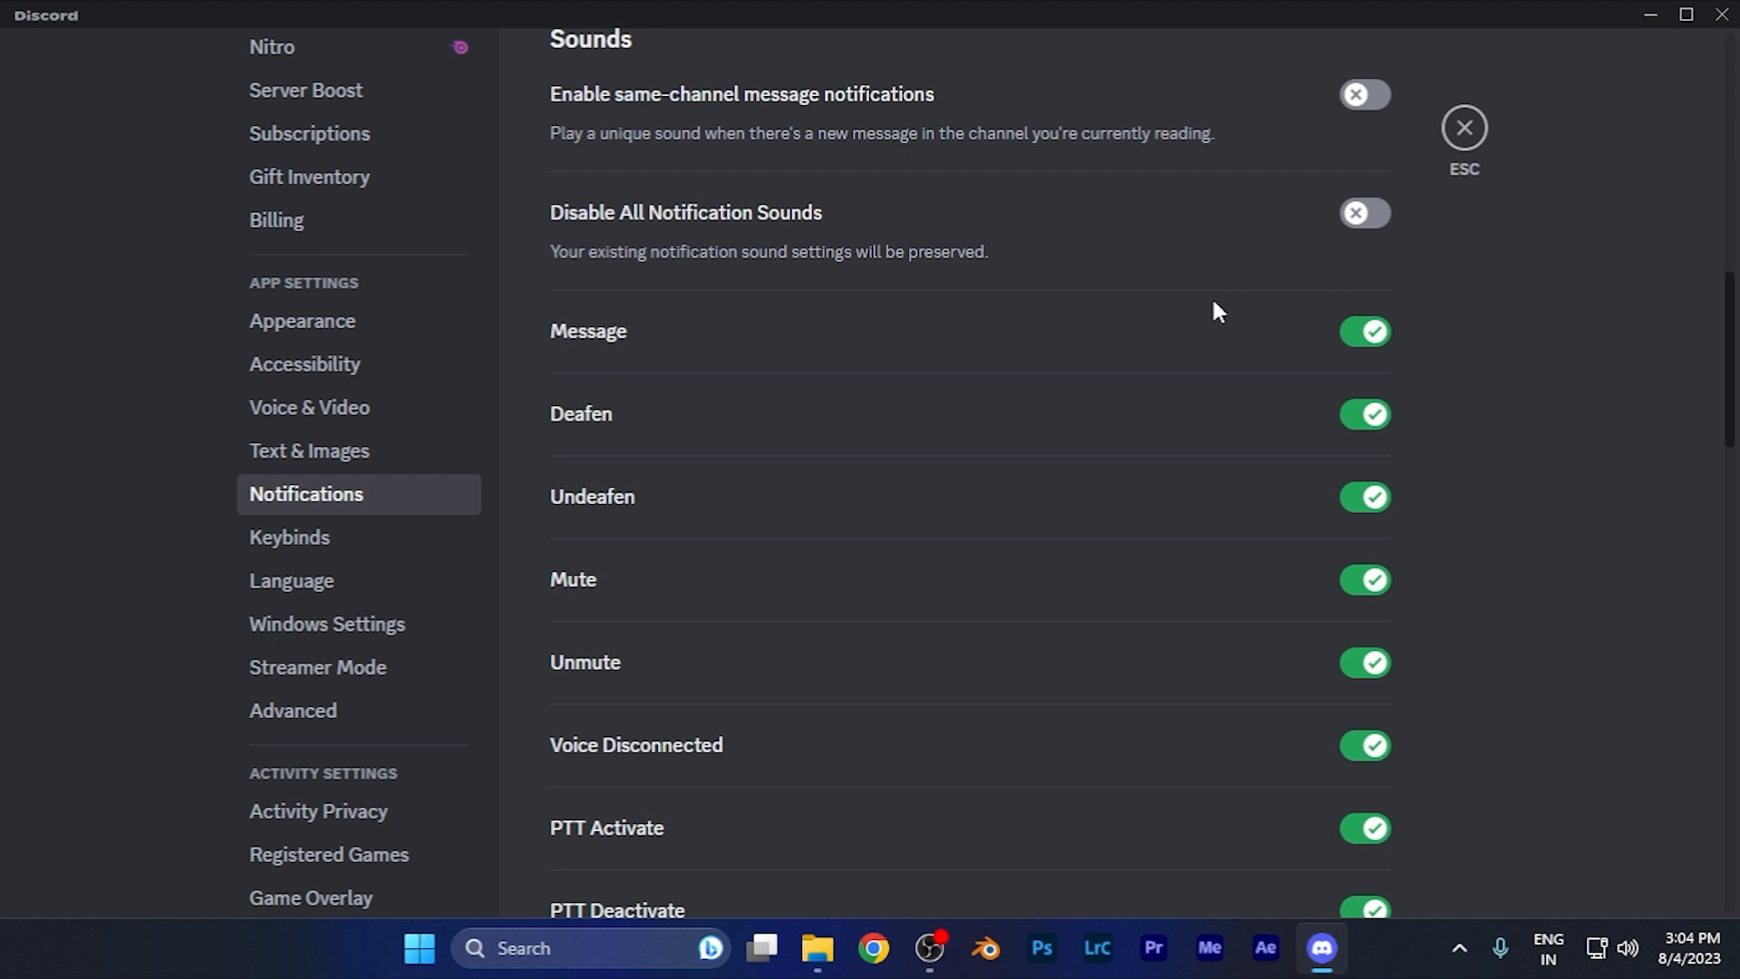
pyautogui.scroll(-3)
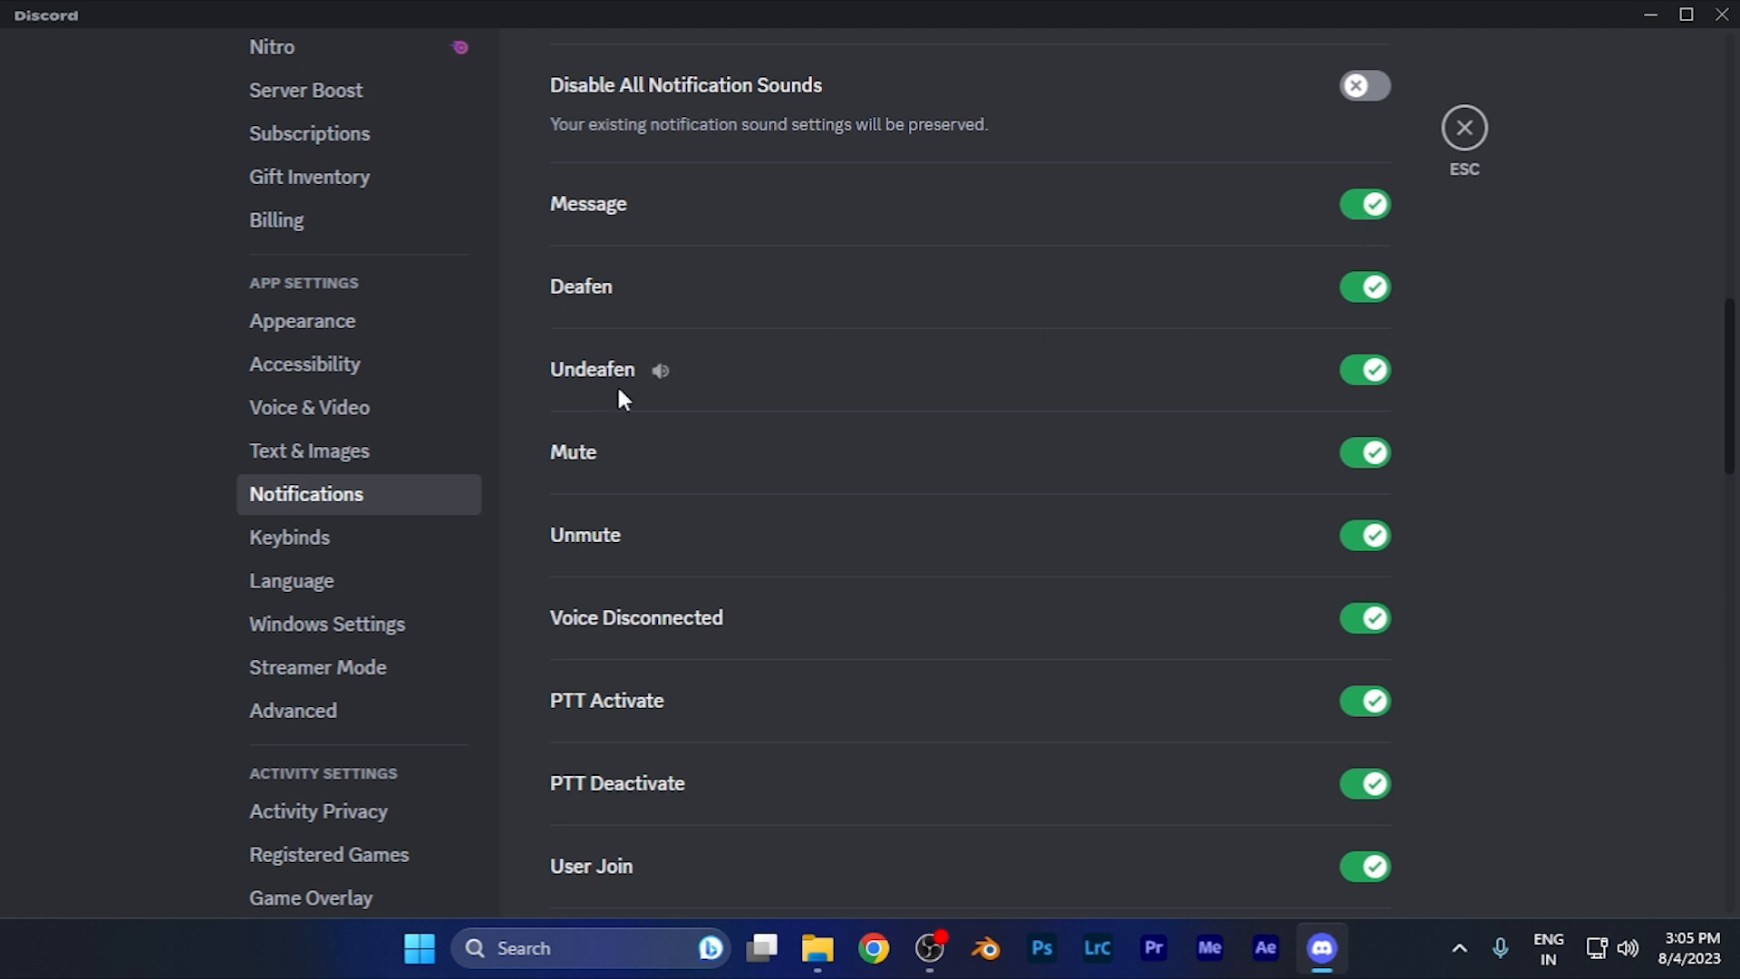
pyautogui.moveTo(1187, 502)
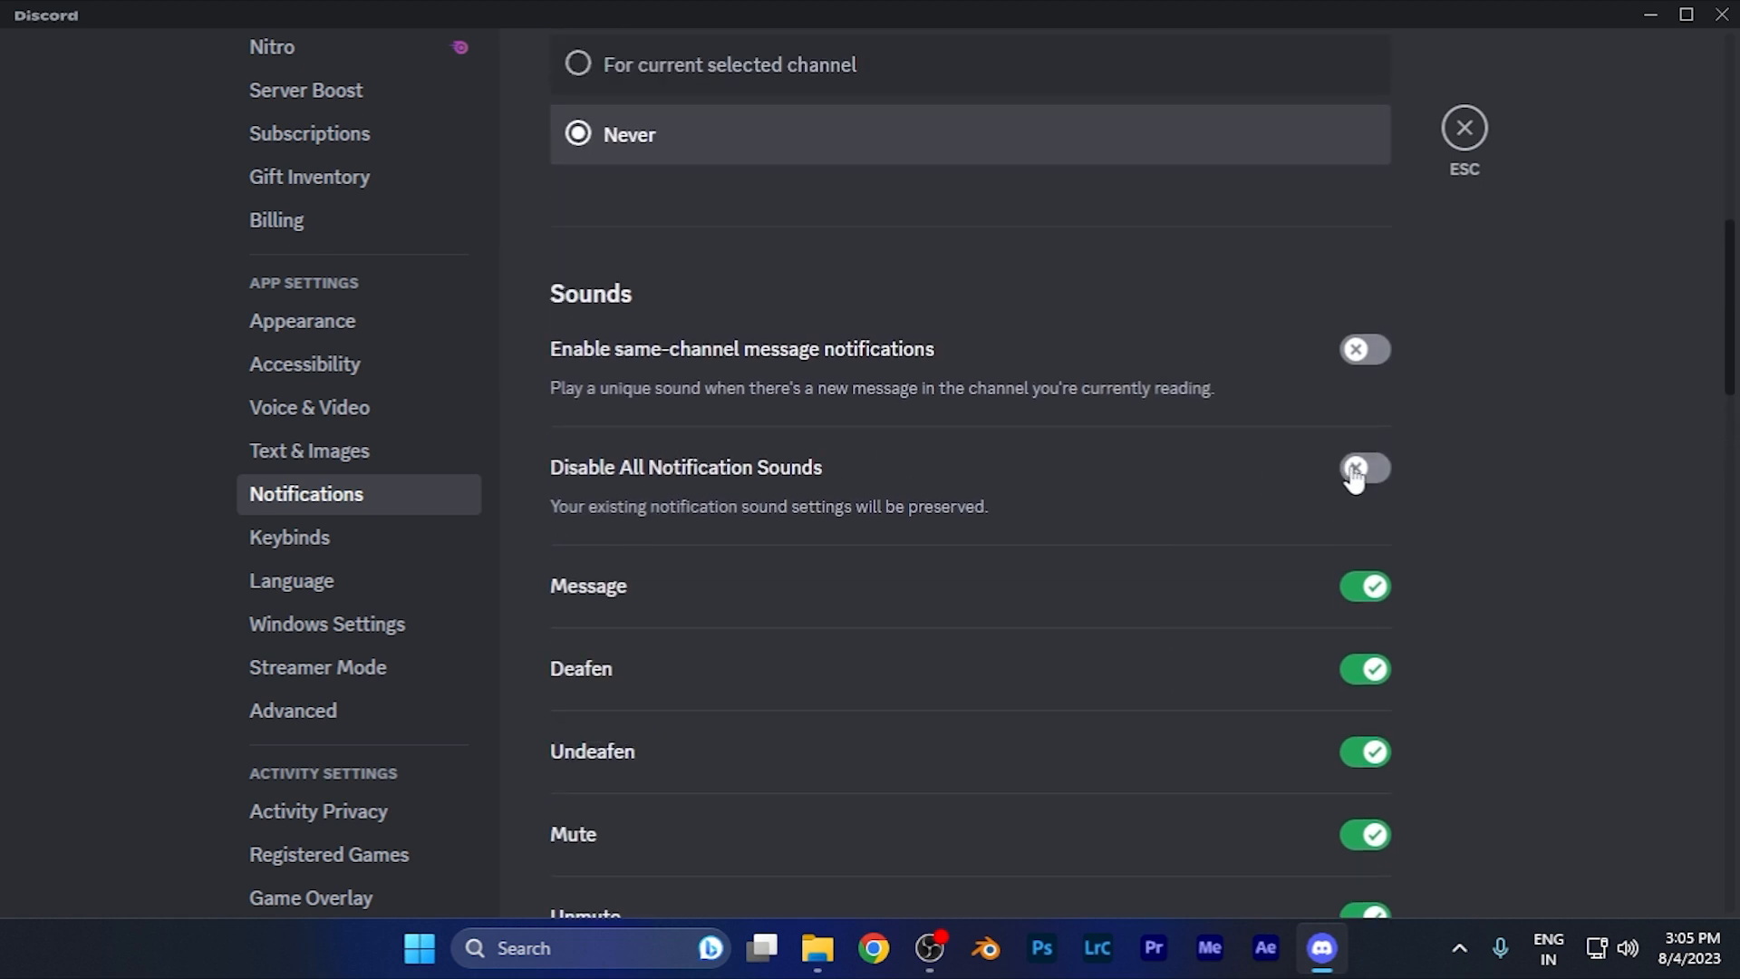
pyautogui.click(1362, 467)
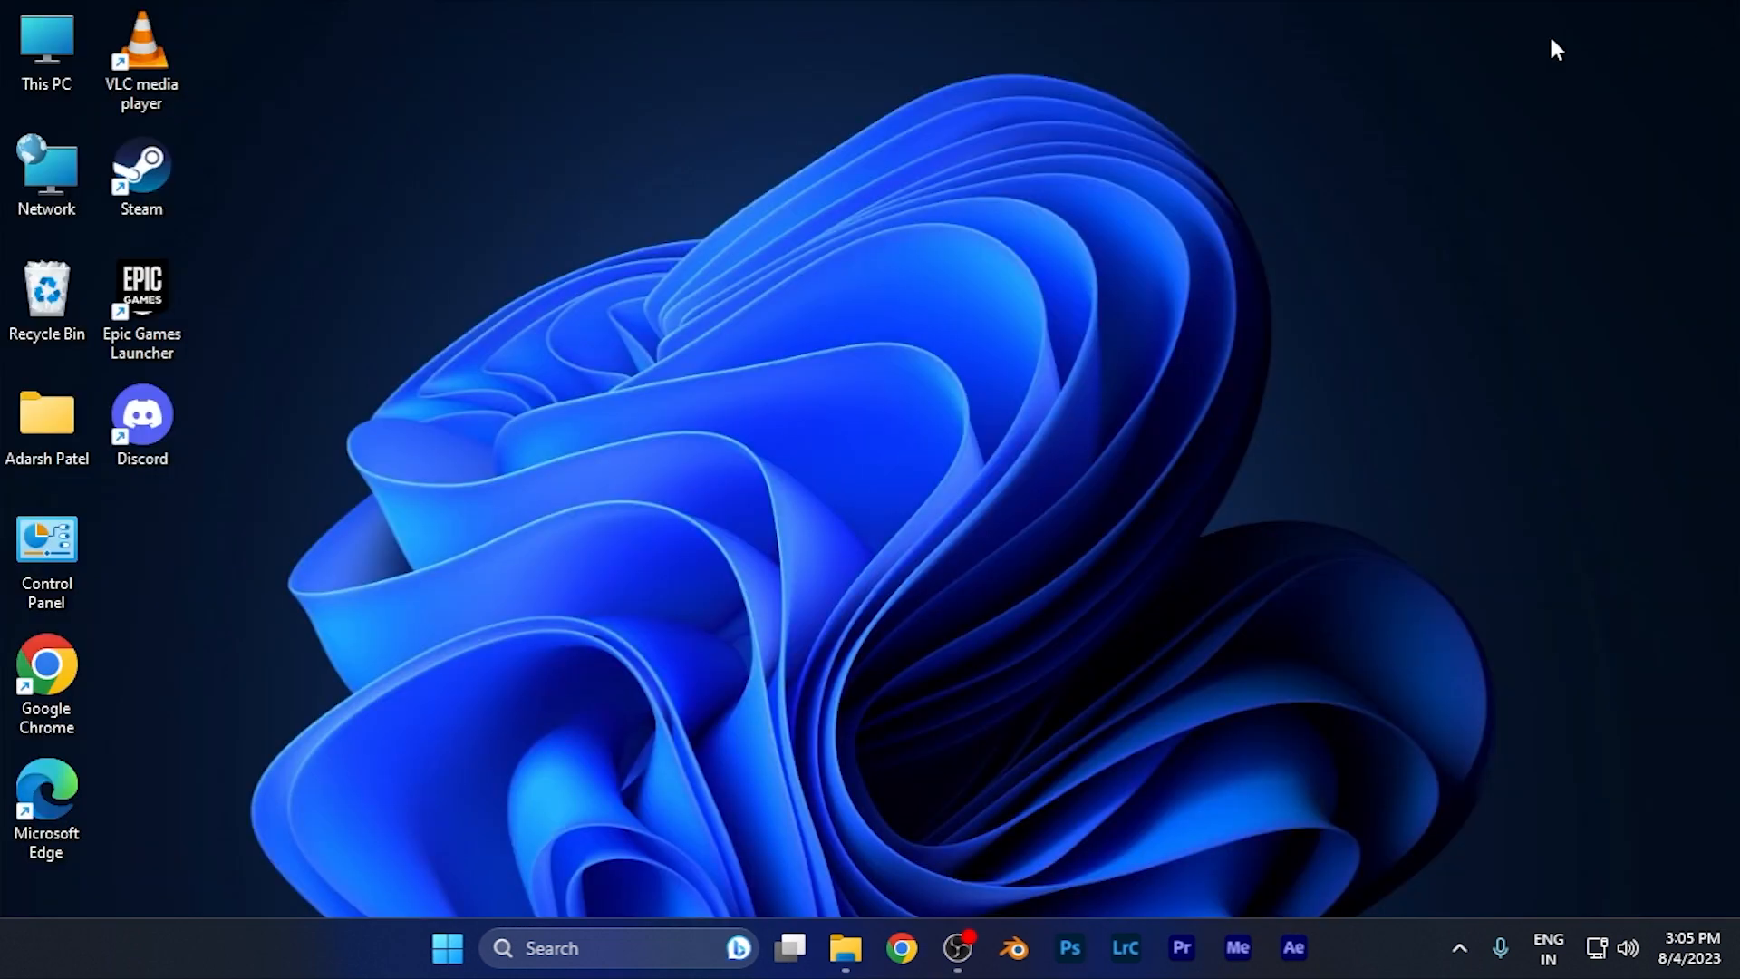
pyautogui.moveTo(986, 784)
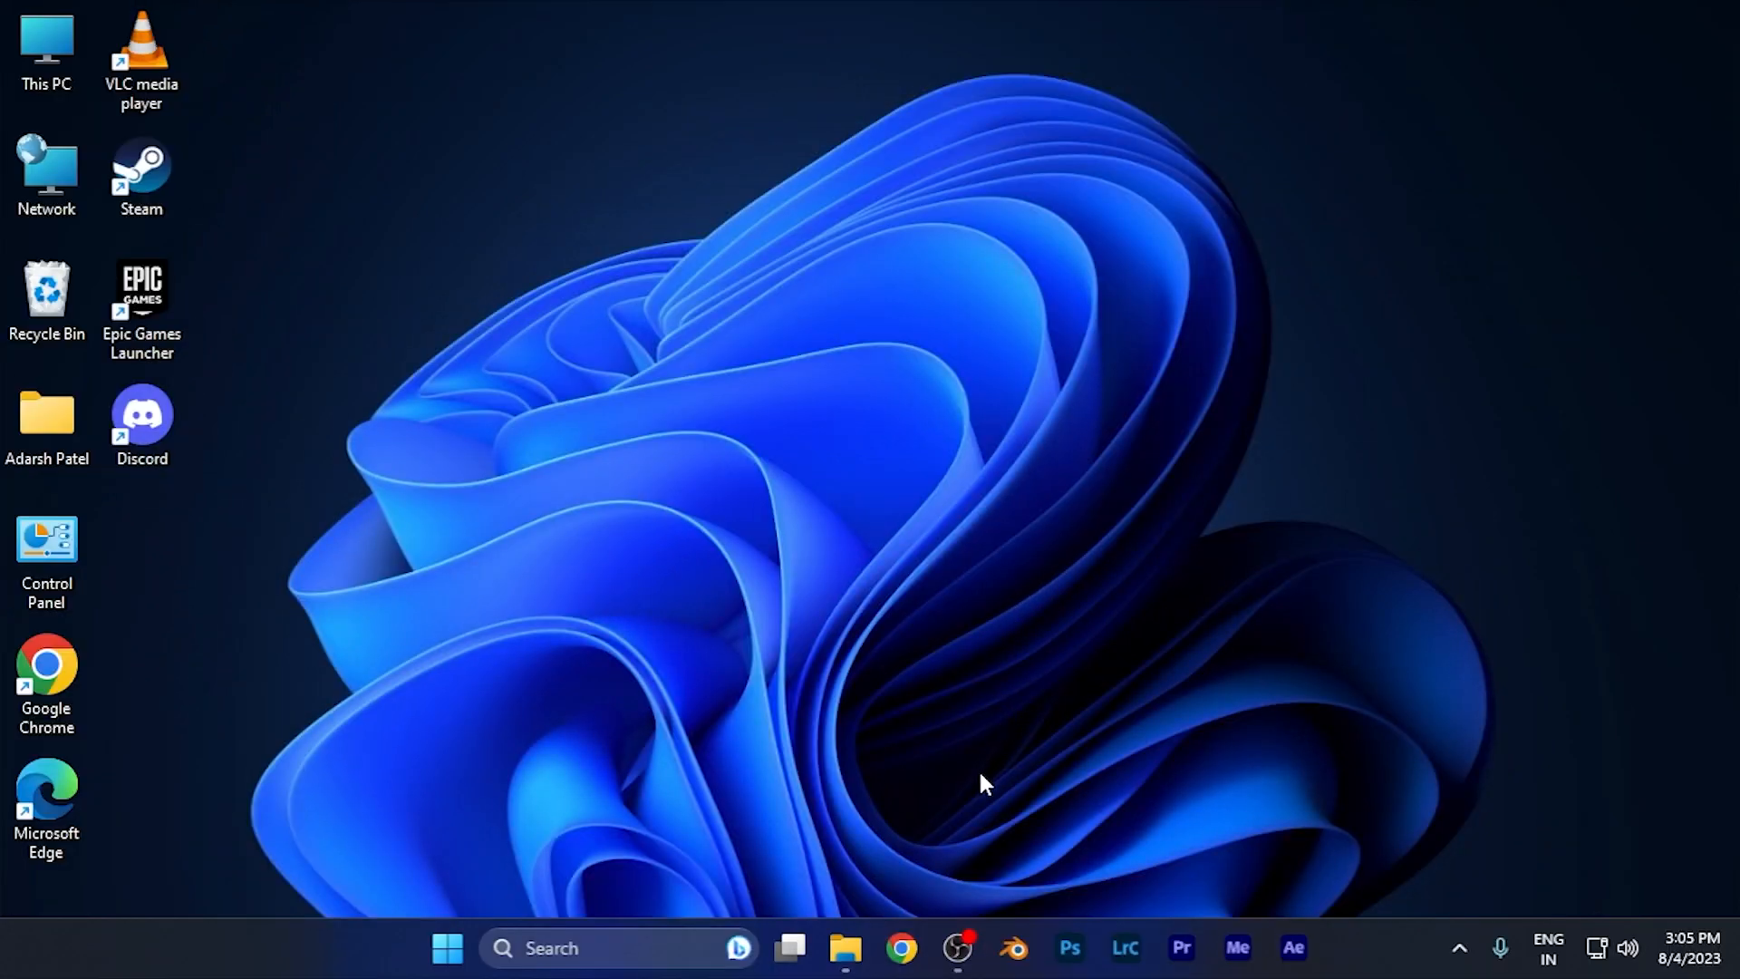